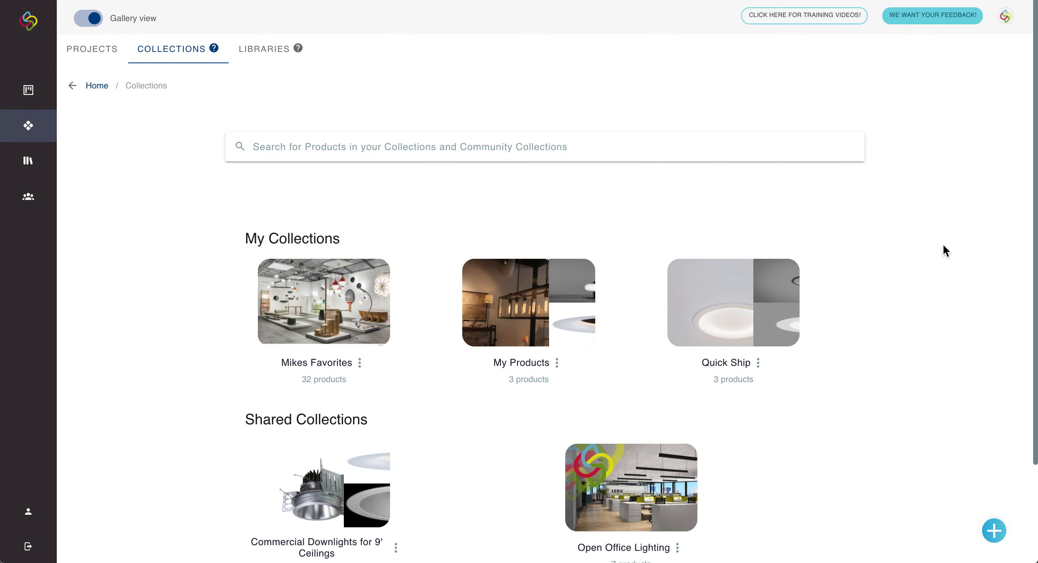
{"action": "mouse_move", "coordinate": [590, 197]}
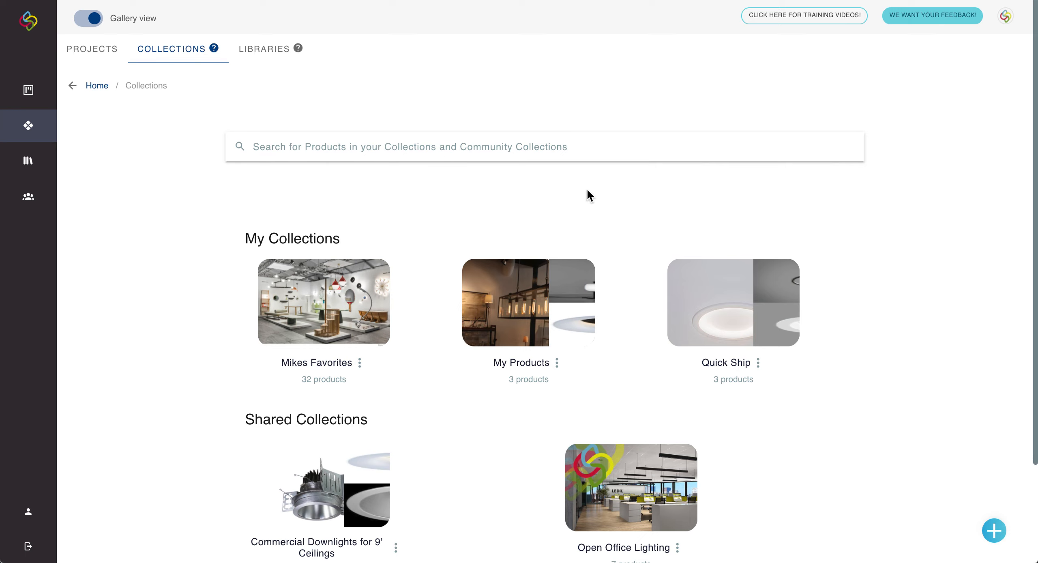
{"action": "mouse_move", "coordinate": [146, 178]}
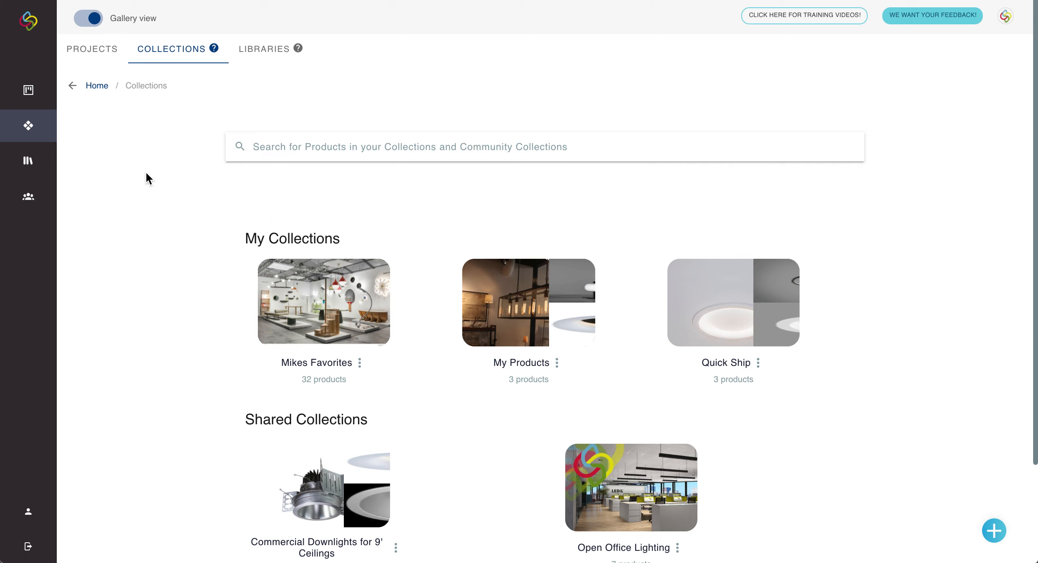
{"action": "mouse_move", "coordinate": [175, 56]}
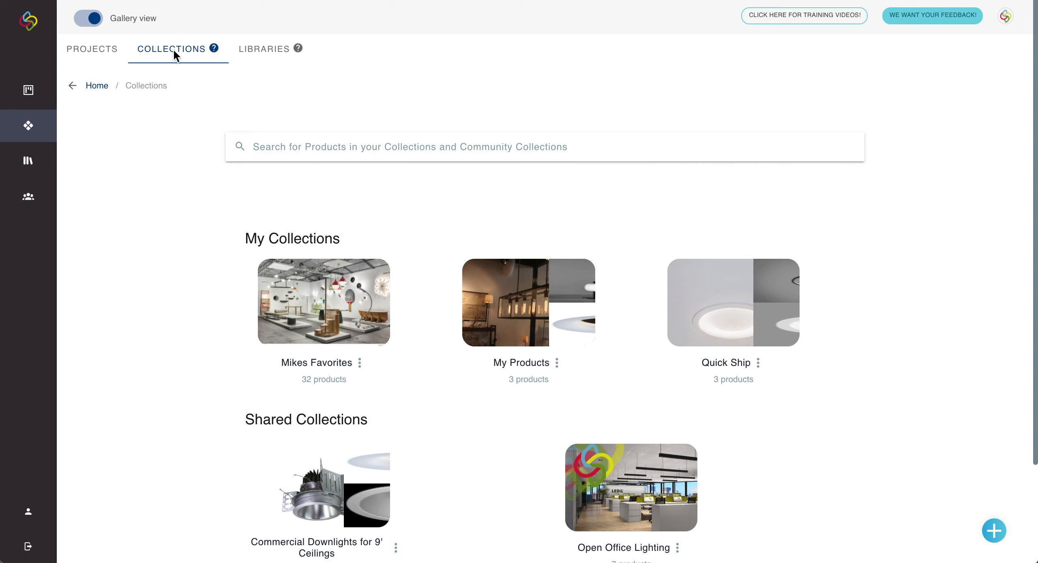
{"action": "mouse_move", "coordinate": [177, 195]}
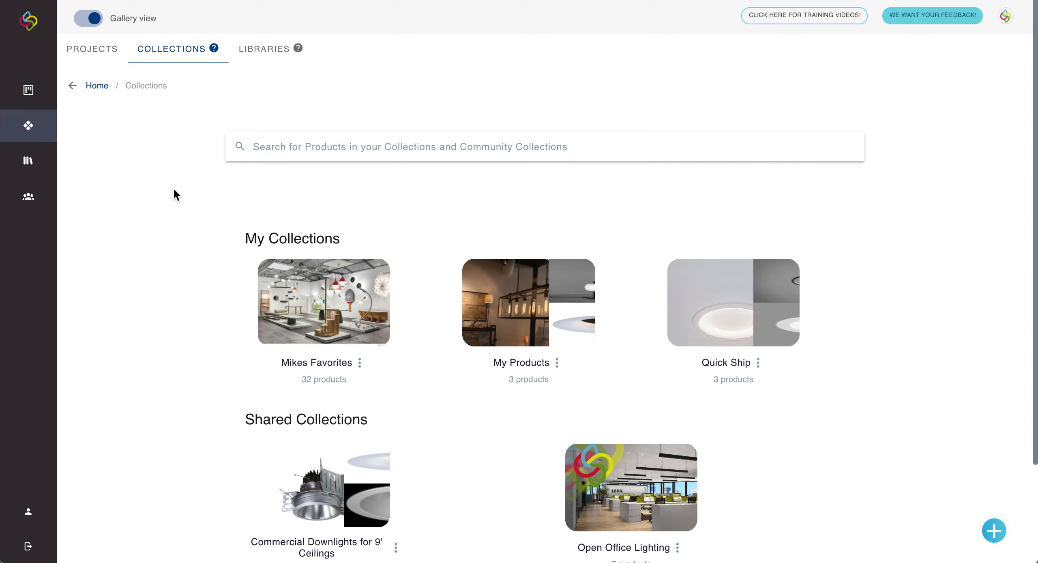
{"action": "mouse_move", "coordinate": [258, 237]}
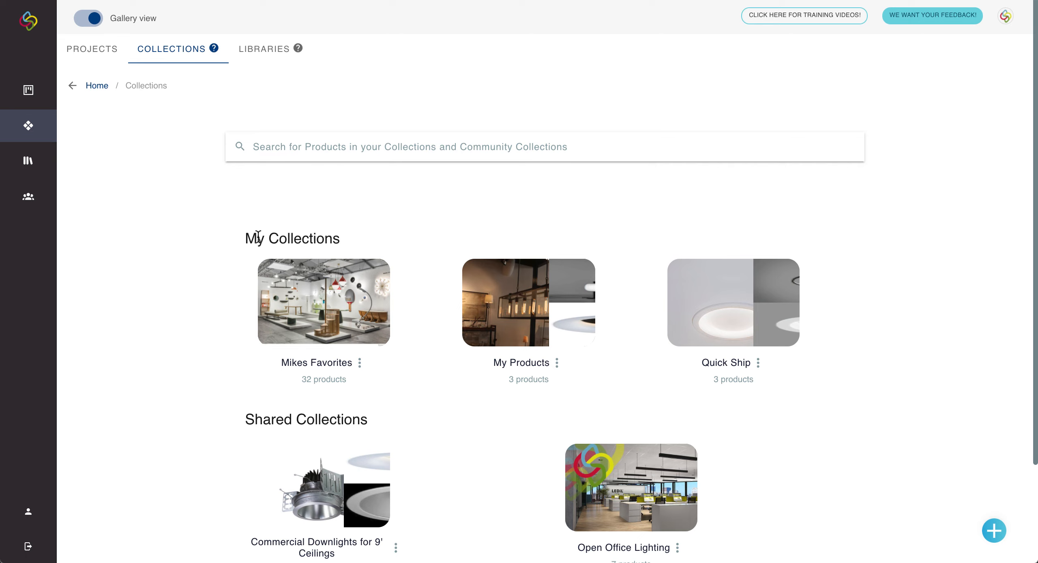
{"action": "mouse_move", "coordinate": [174, 298]}
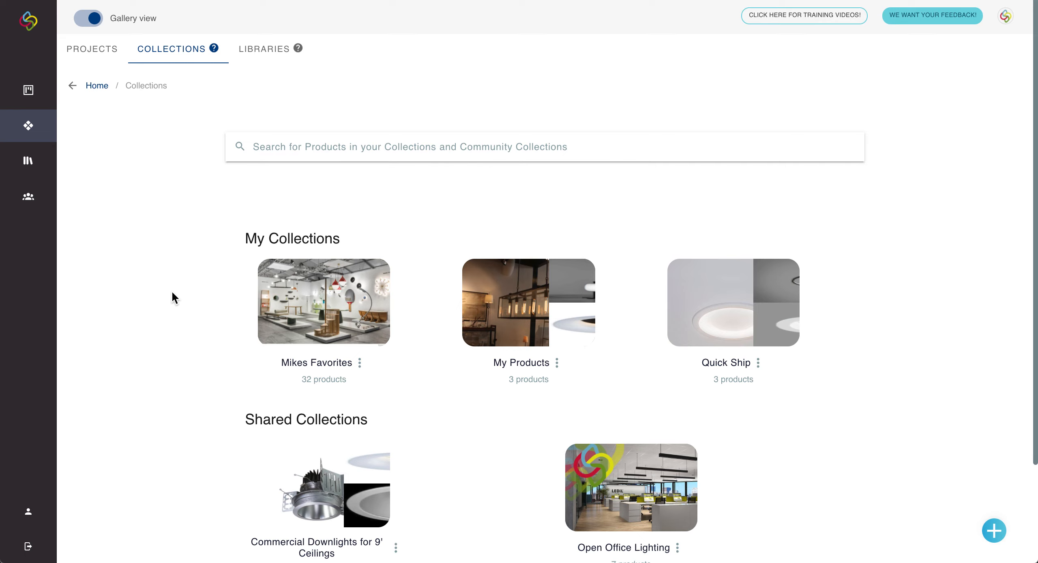
Start a new collection from the floating + button and focus its empty name field.
{"action": "scroll", "scroll_direction": "down", "scroll_amount": 3}
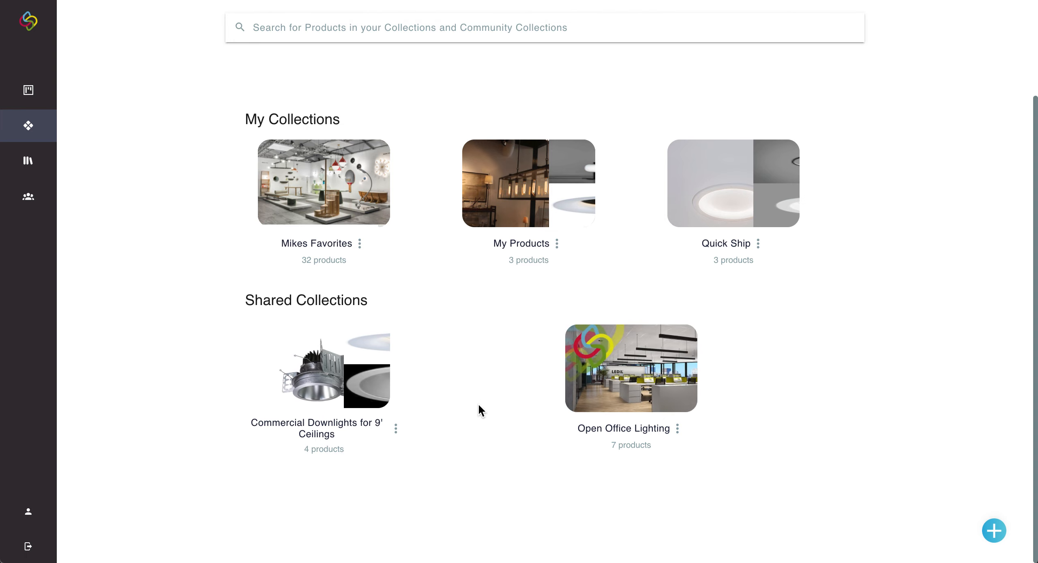
{"action": "mouse_move", "coordinate": [456, 415]}
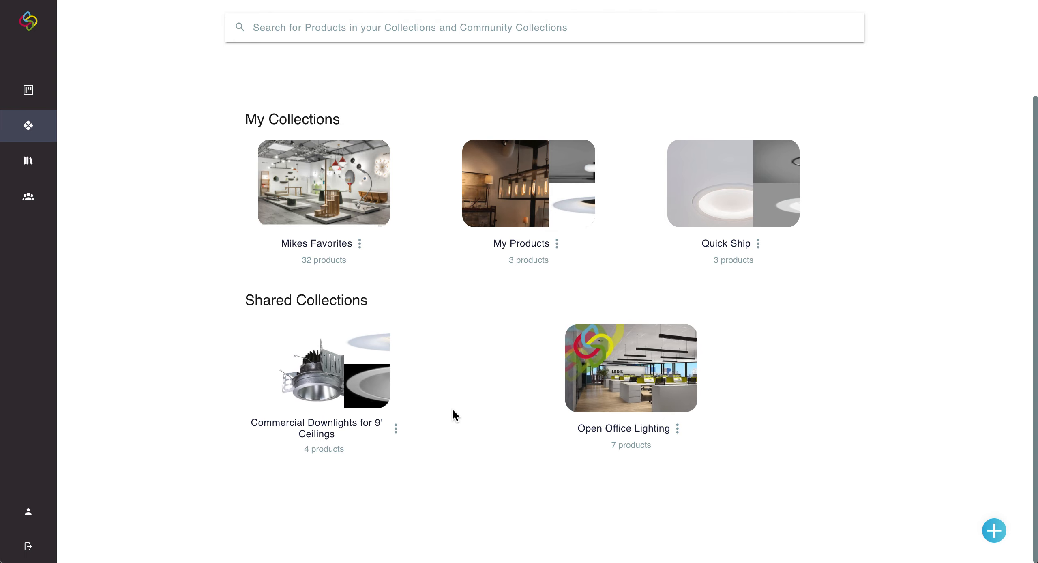
{"action": "mouse_move", "coordinate": [901, 362]}
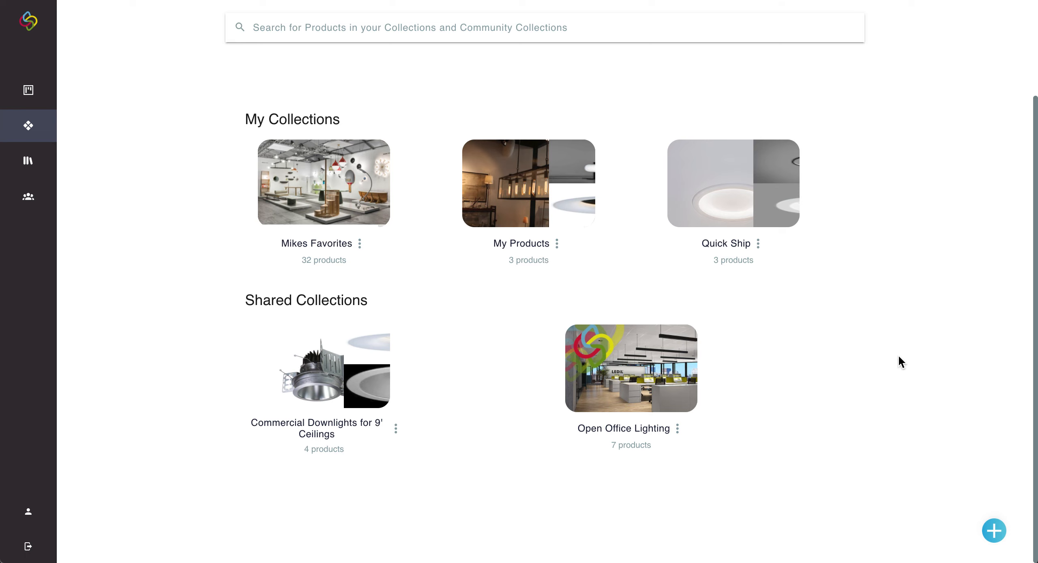
{"action": "mouse_move", "coordinate": [949, 468]}
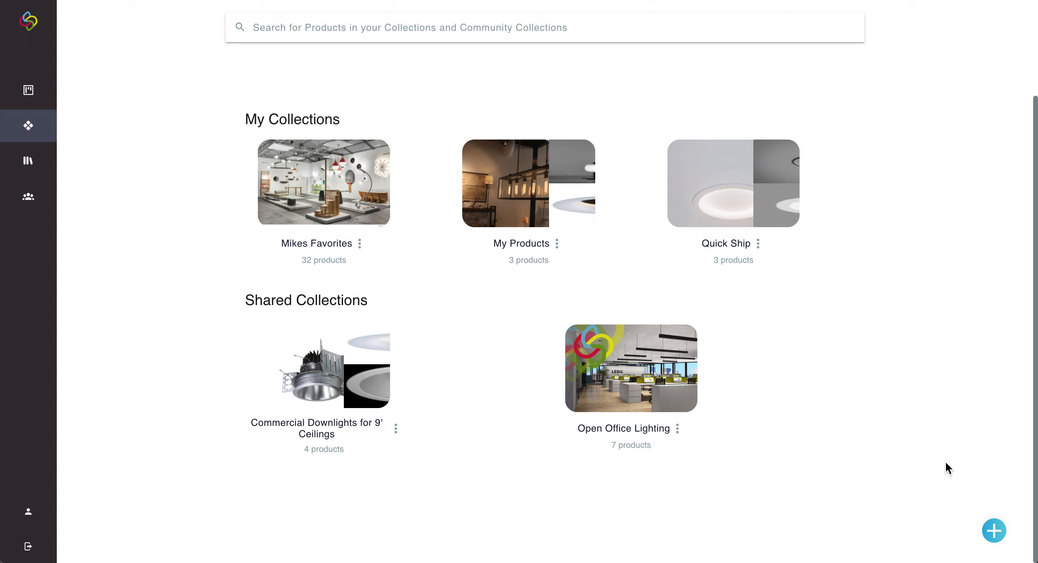
{"action": "left_click", "coordinate": [993, 530]}
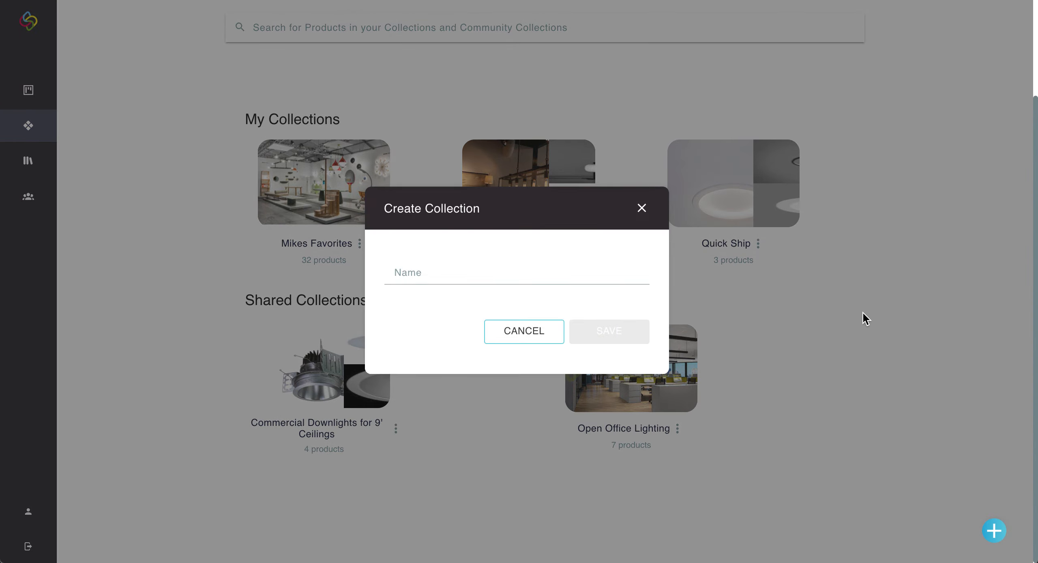
{"action": "left_click", "coordinate": [517, 273]}
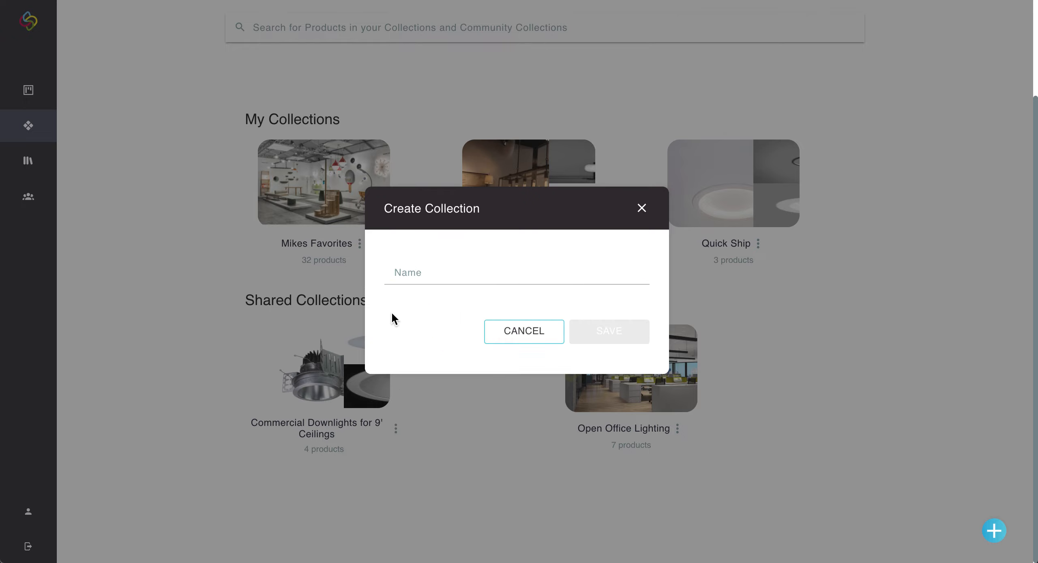
{"action": "mouse_move", "coordinate": [515, 281]}
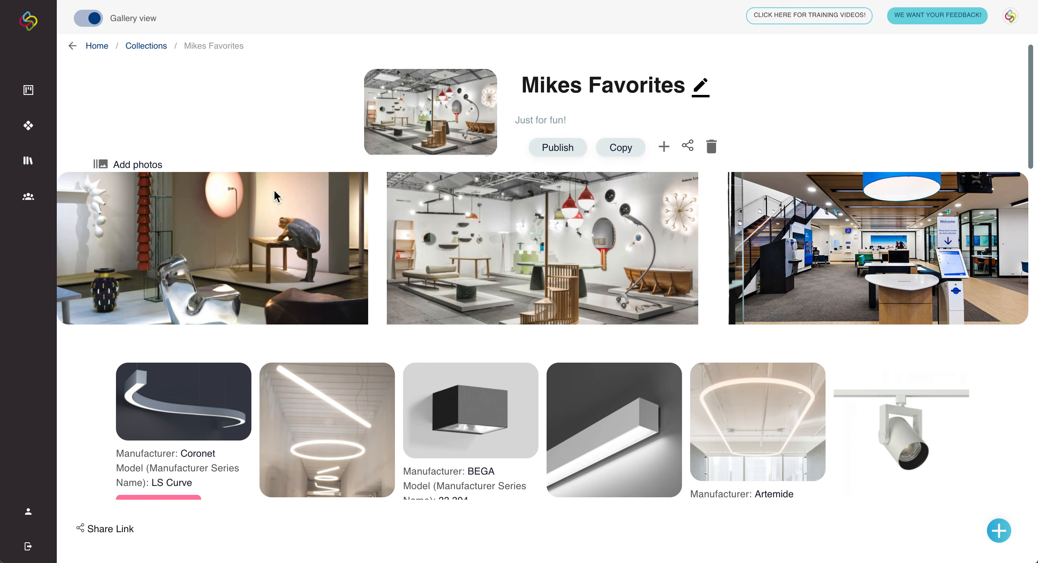
Browse the Mikes Favorites product grid and view the LS Curve image enlarged, then dismiss it.
{"action": "scroll", "scroll_direction": "down", "scroll_amount": 3}
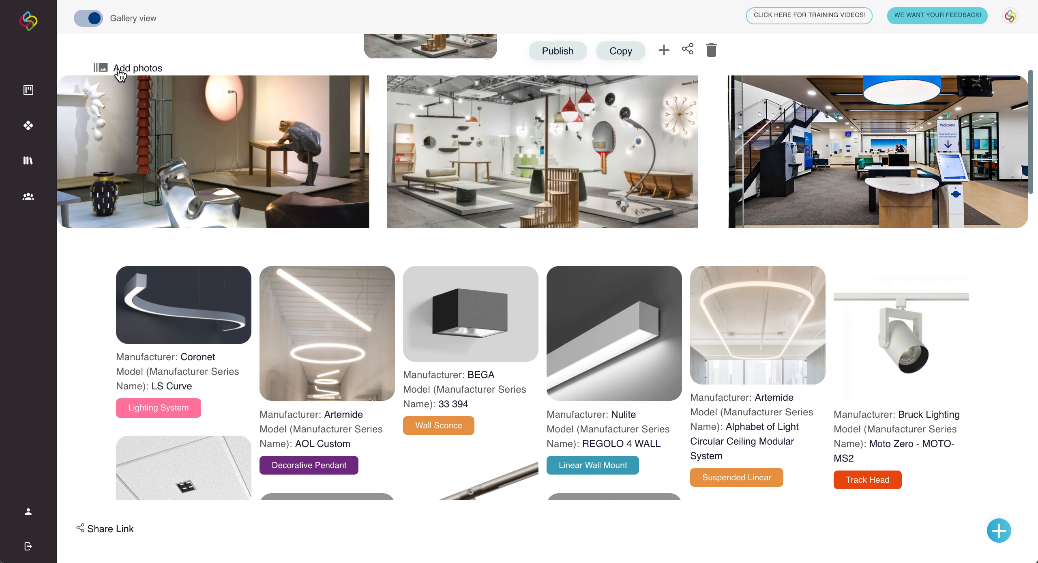
{"action": "mouse_move", "coordinate": [430, 159]}
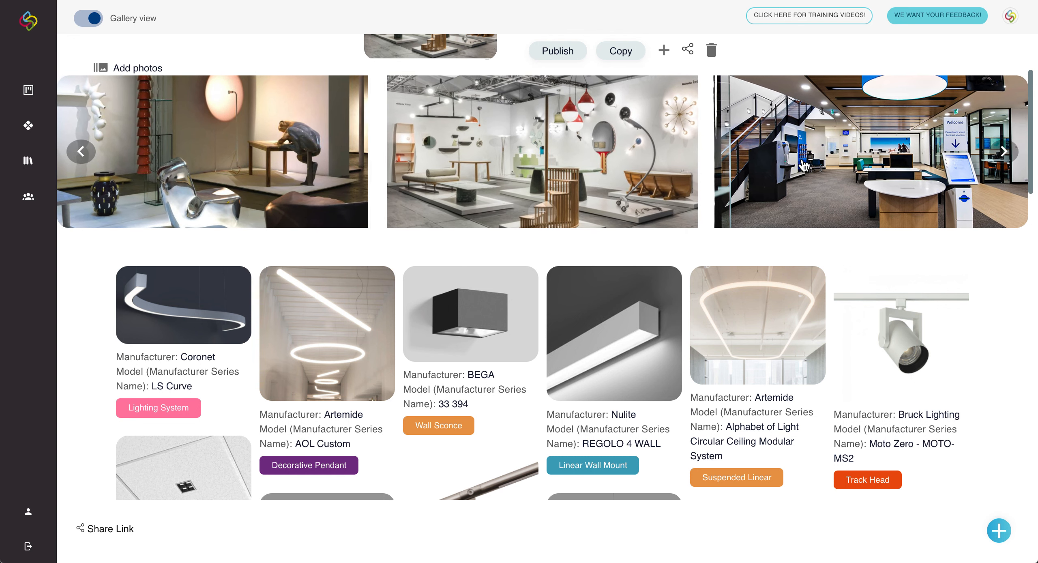
{"action": "scroll", "scroll_direction": "down", "scroll_amount": 3}
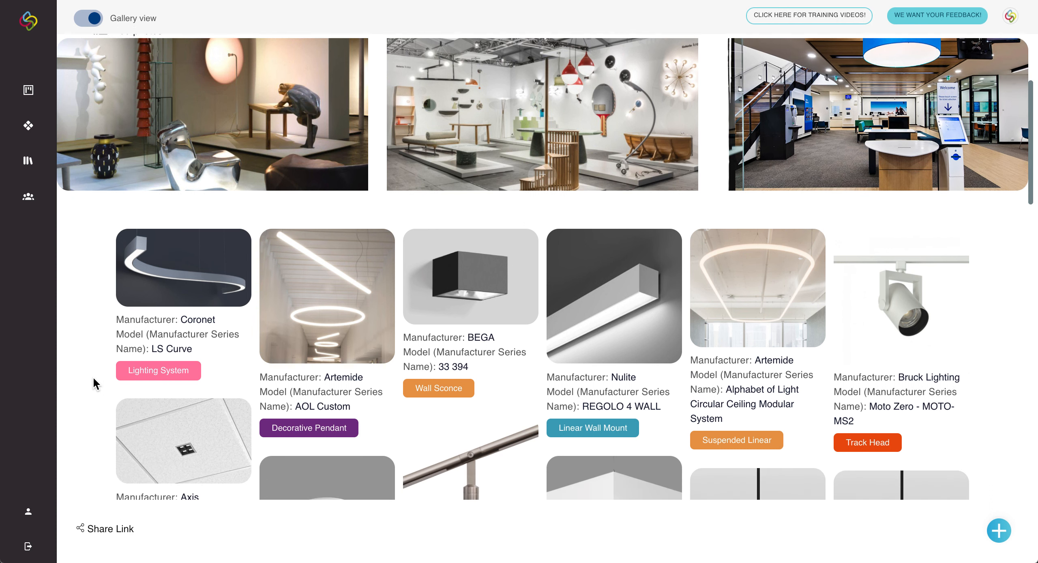
{"action": "scroll", "scroll_direction": "down", "scroll_amount": 3}
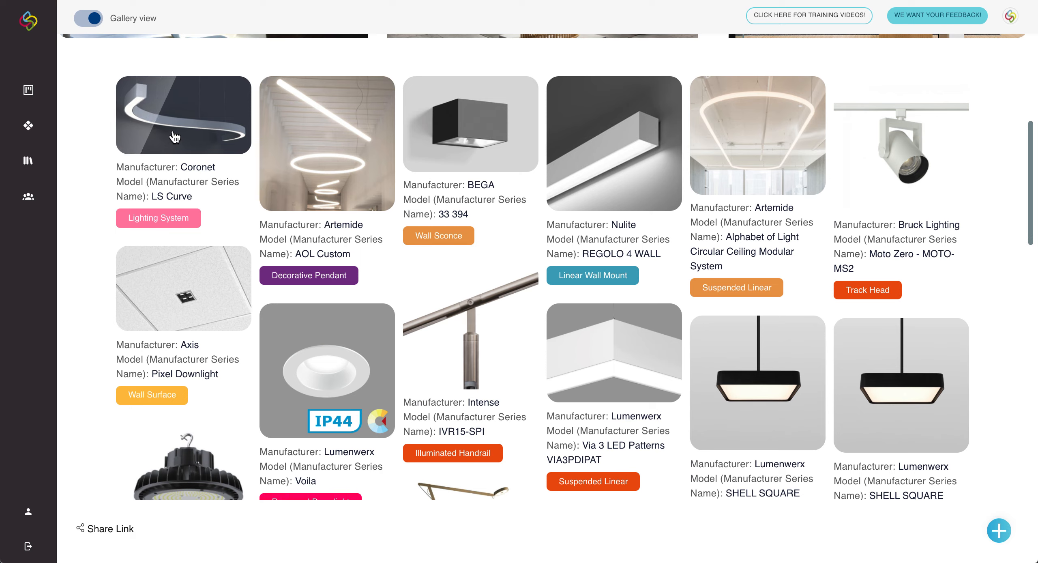
{"action": "left_click", "coordinate": [182, 115]}
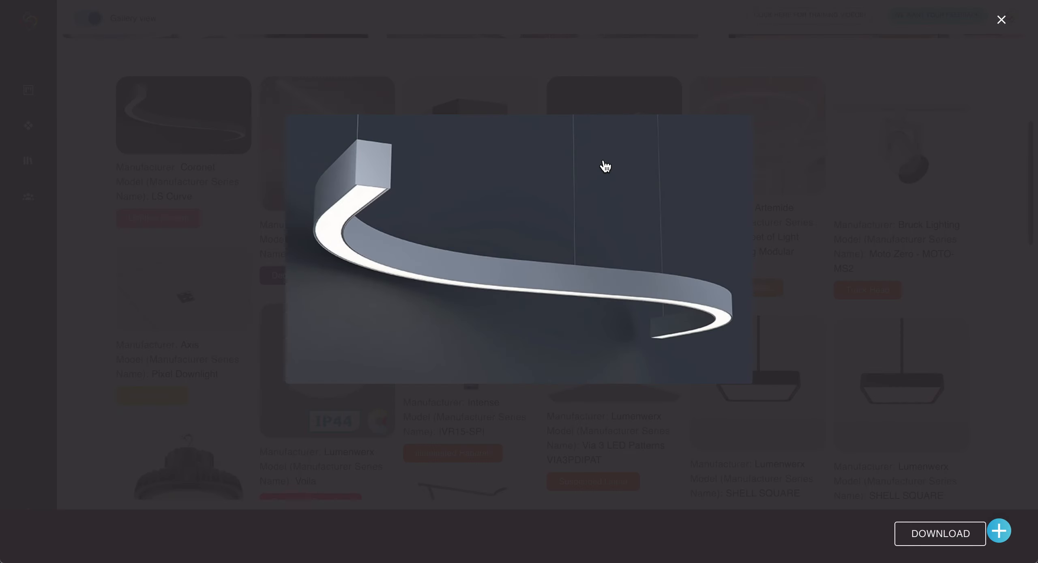
{"action": "left_click", "coordinate": [1001, 19]}
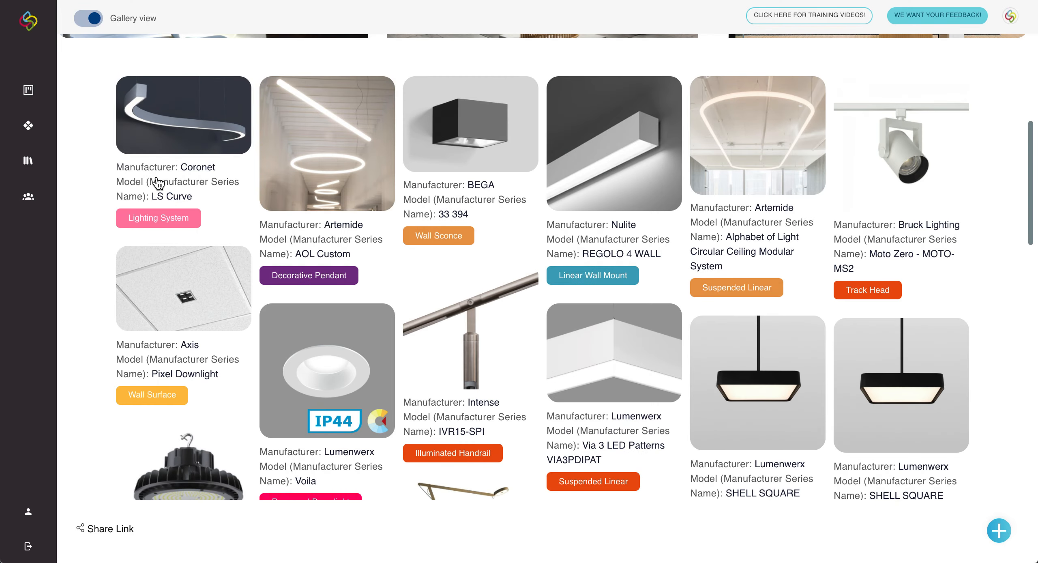
Review the LS Curve product details down through Coronet manufacturer, website link and Integrated LED source.
{"action": "left_click", "coordinate": [183, 115]}
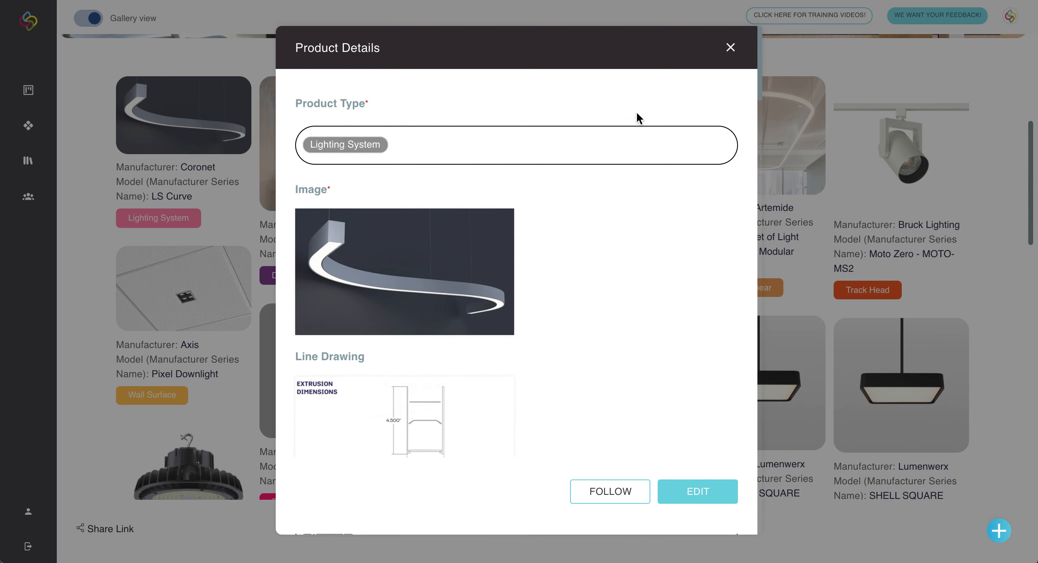
{"action": "mouse_move", "coordinate": [355, 105]}
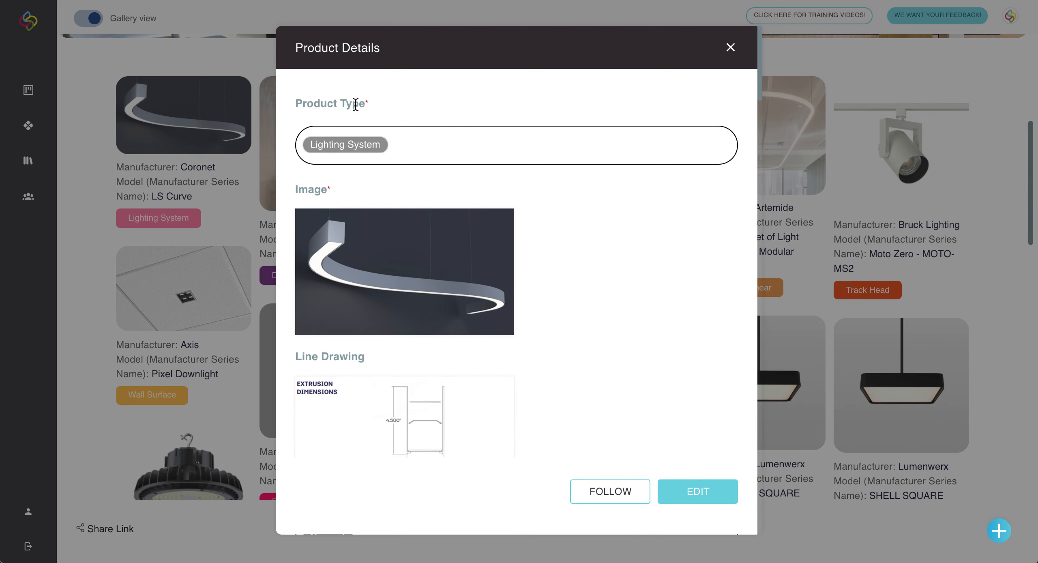
{"action": "mouse_move", "coordinate": [378, 113]}
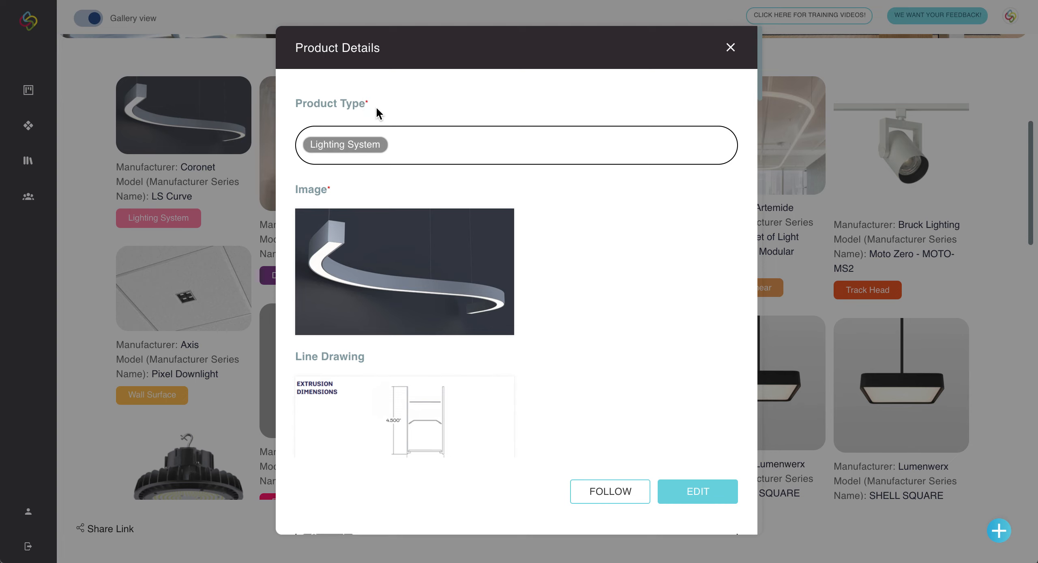
{"action": "scroll", "scroll_direction": "down", "scroll_amount": 3}
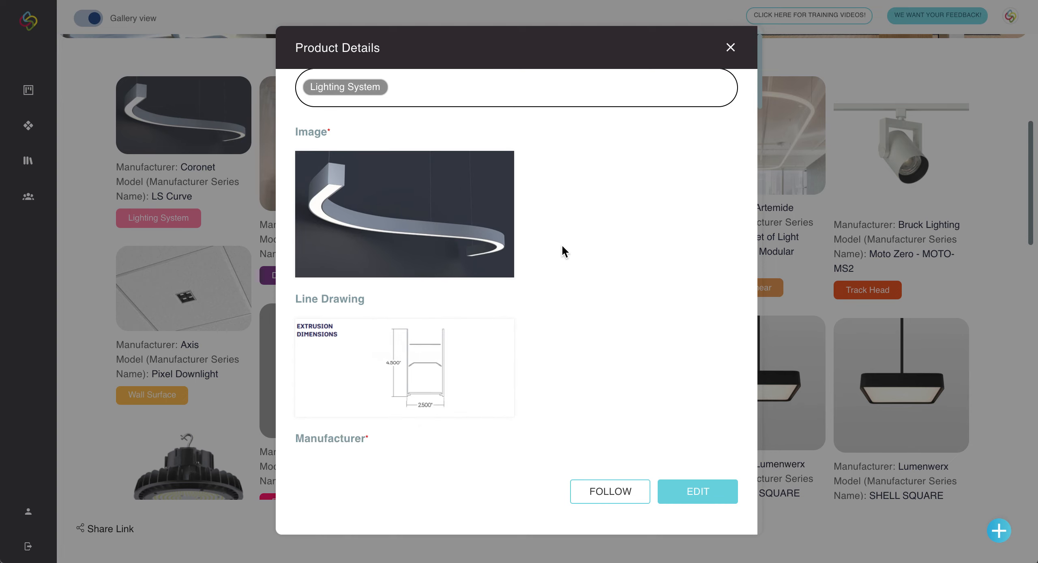
{"action": "scroll", "scroll_direction": "down", "scroll_amount": 3}
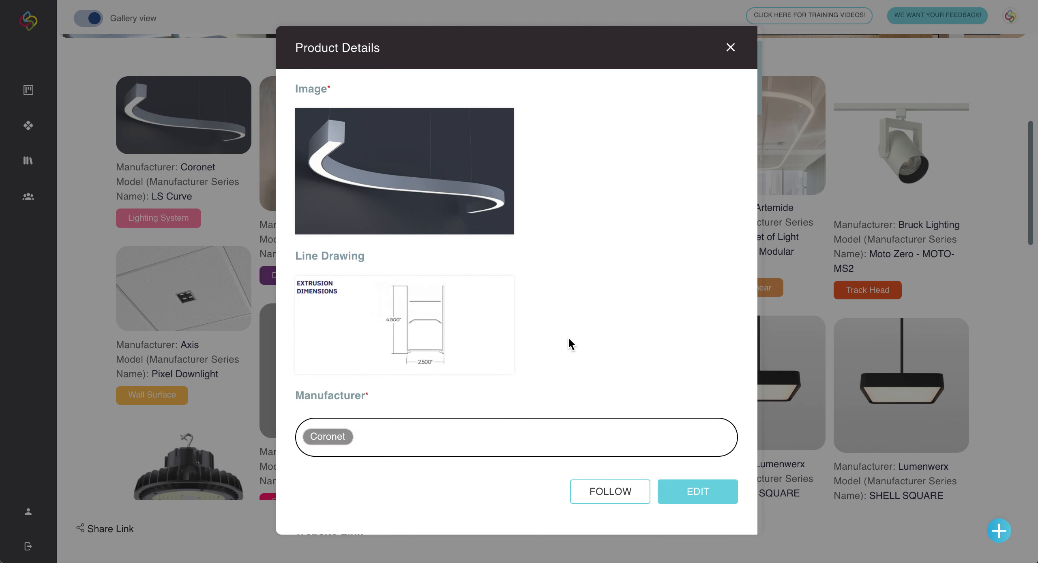
{"action": "scroll", "scroll_direction": "down", "scroll_amount": 3}
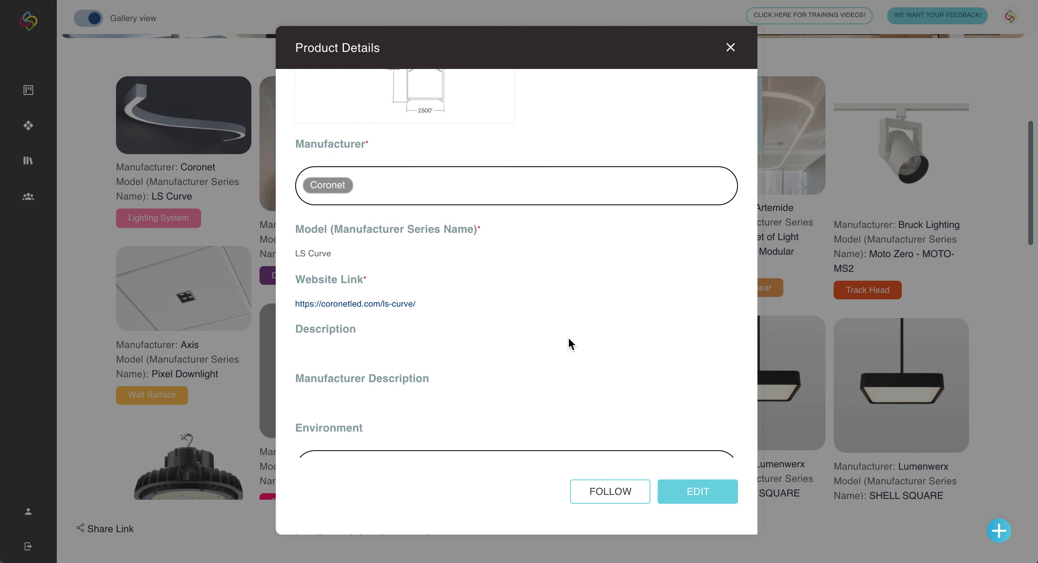
{"action": "mouse_move", "coordinate": [399, 282]}
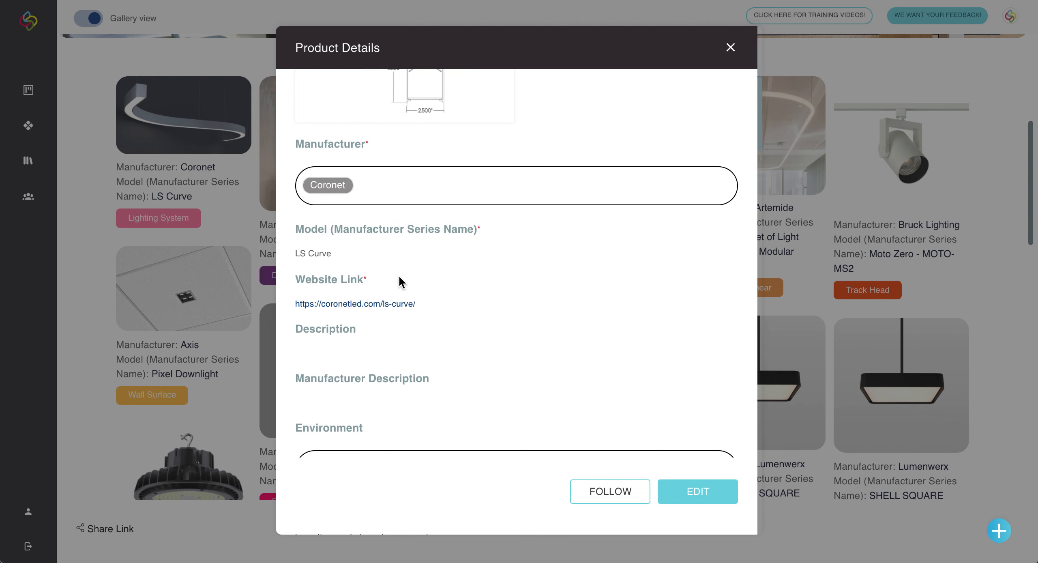
{"action": "scroll", "scroll_direction": "down", "scroll_amount": 3}
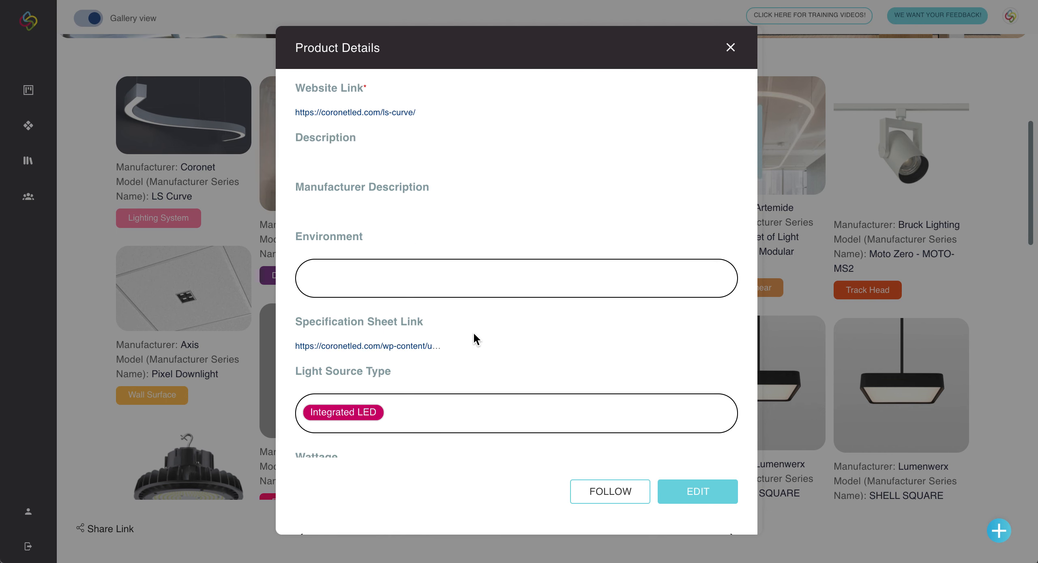
{"action": "mouse_move", "coordinate": [510, 350]}
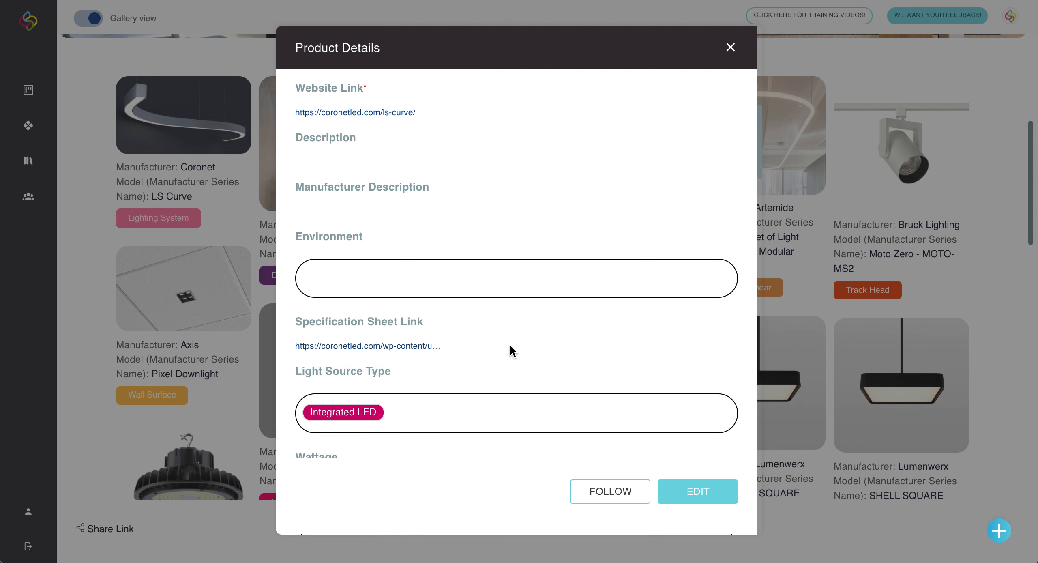
{"action": "mouse_move", "coordinate": [676, 126]}
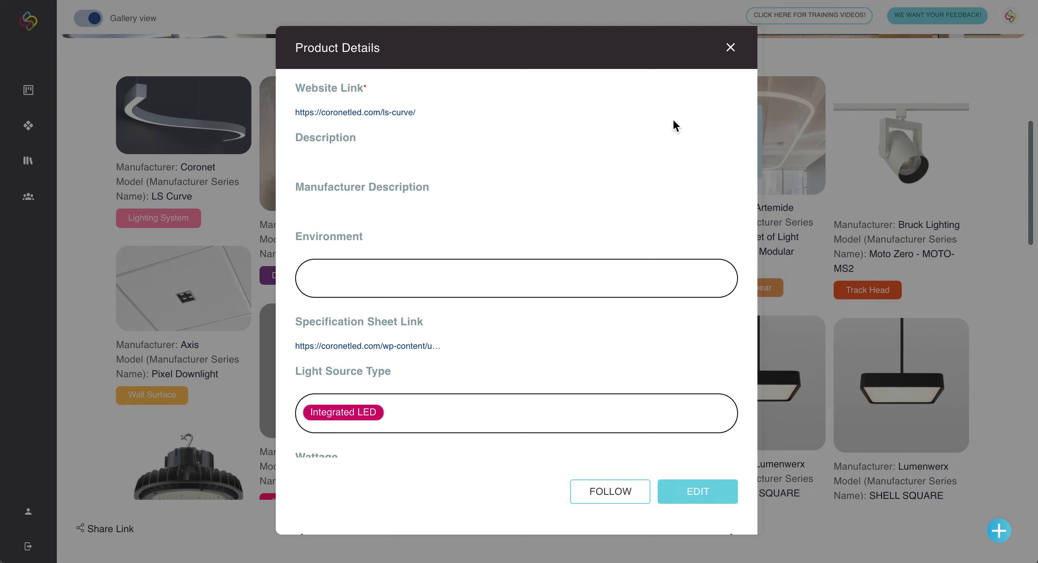
{"action": "mouse_move", "coordinate": [731, 64]}
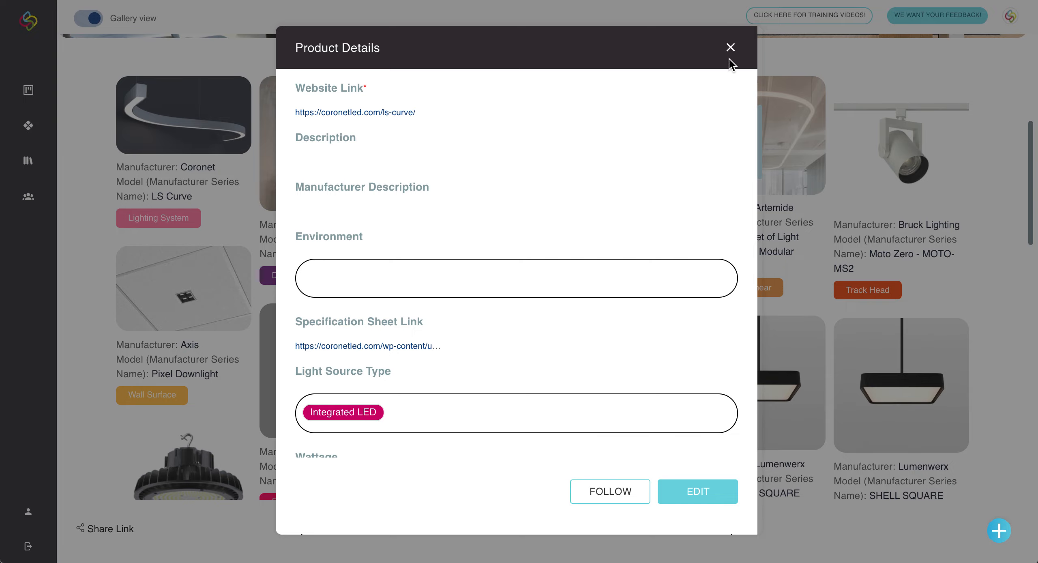
{"action": "mouse_move", "coordinate": [731, 53]}
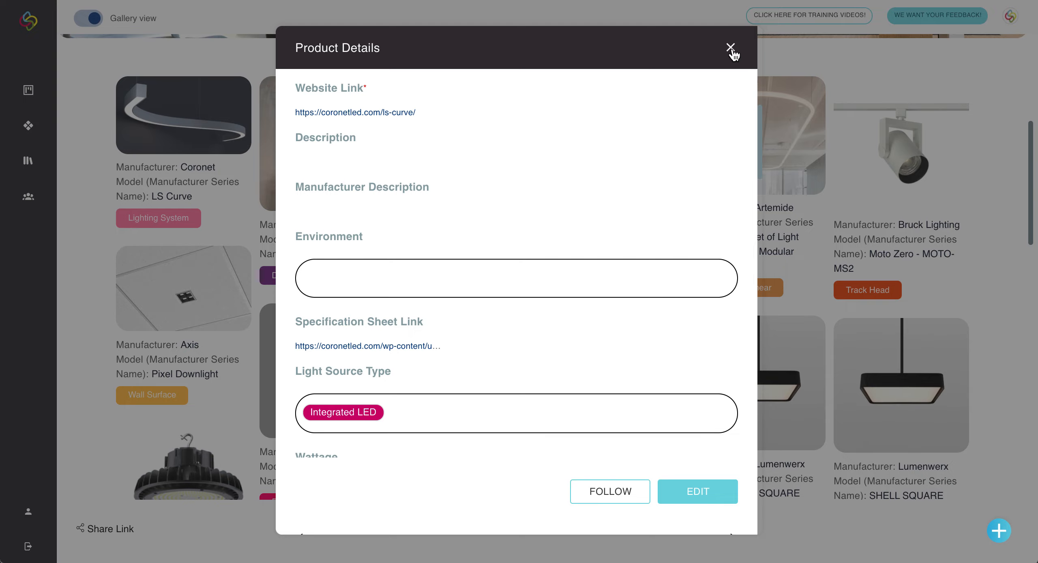
Leave the LS Curve details and edit the collection to Mike's Favorites with location Toronto, ON, Canada.
{"action": "left_click", "coordinate": [730, 47]}
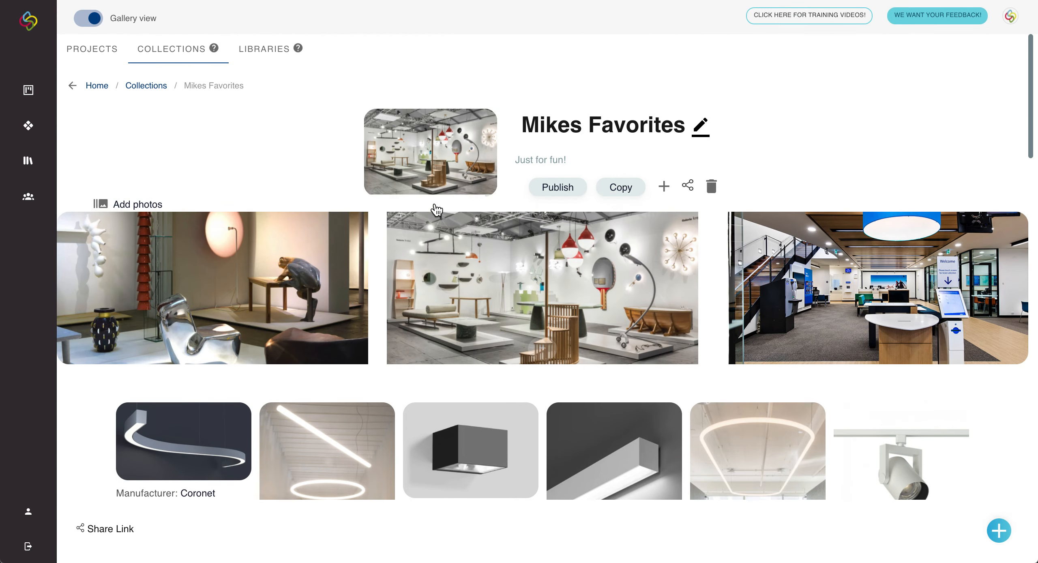
{"action": "mouse_move", "coordinate": [700, 127]}
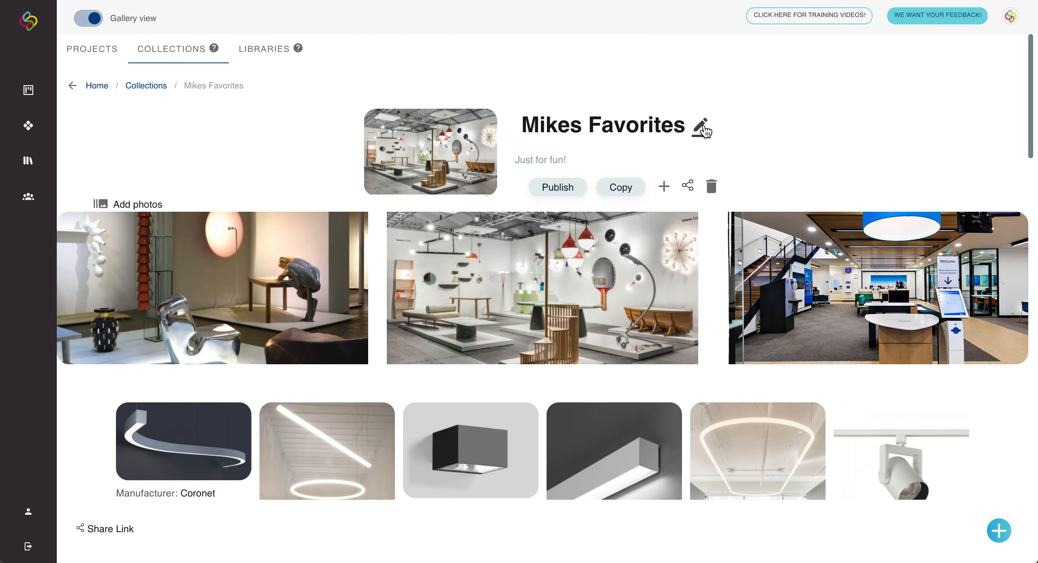
{"action": "left_click", "coordinate": [702, 125]}
{"action": "type", "text": "Mike's Favorites"}
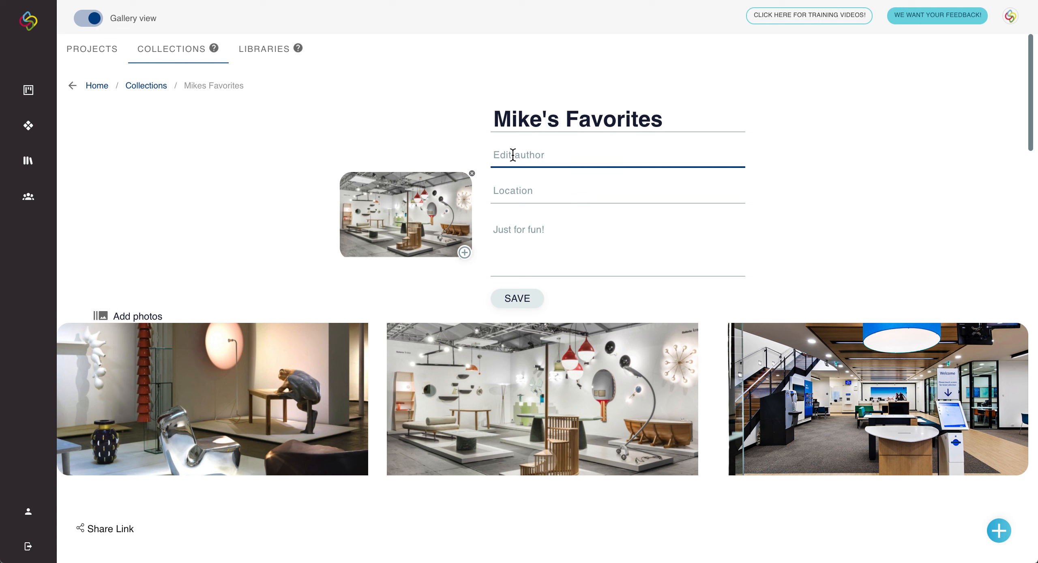
{"action": "left_click", "coordinate": [616, 190]}
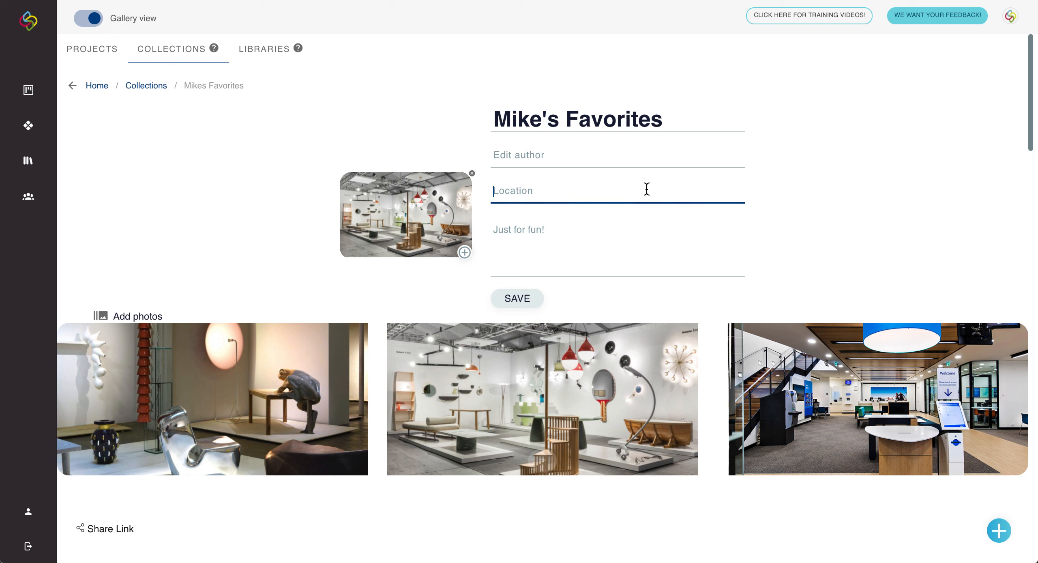
{"action": "type", "text": "Toronto, ON, Canada"}
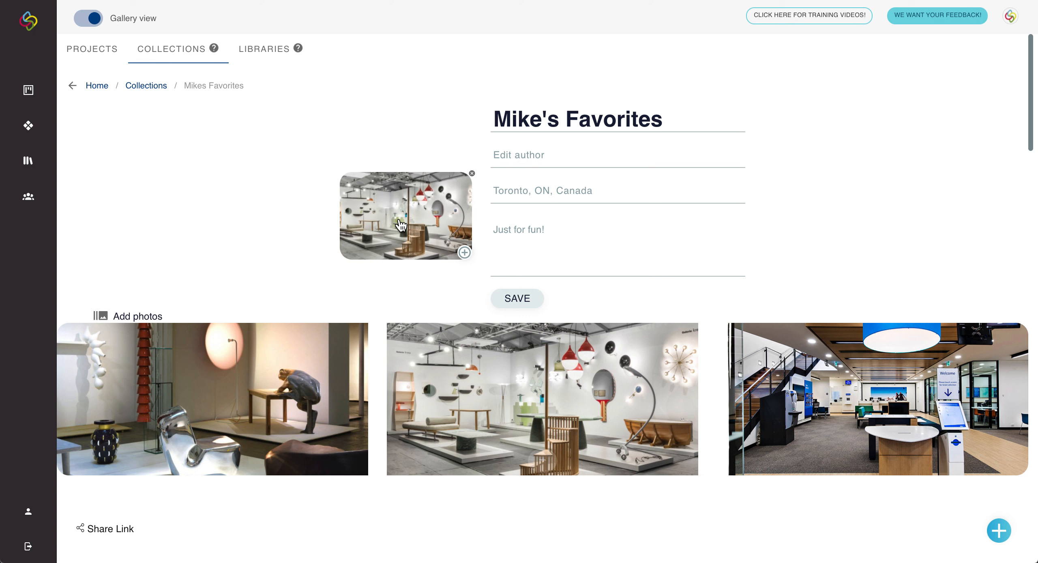
{"action": "mouse_move", "coordinate": [402, 258]}
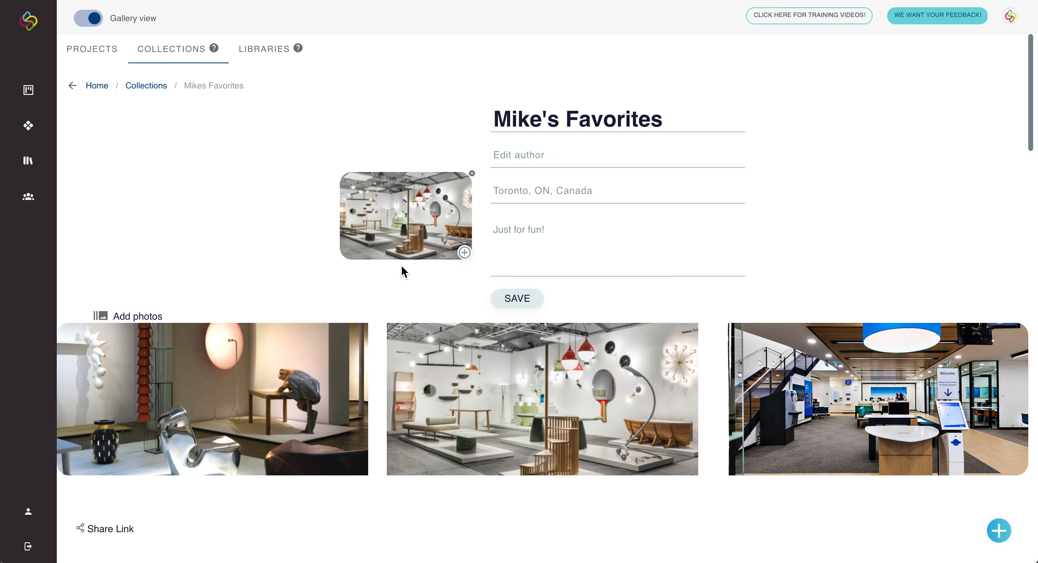
Save the edits so the collection shows Mike's Favorites, Toronto, ON, Canada, and skim its products.
{"action": "left_click", "coordinate": [518, 298]}
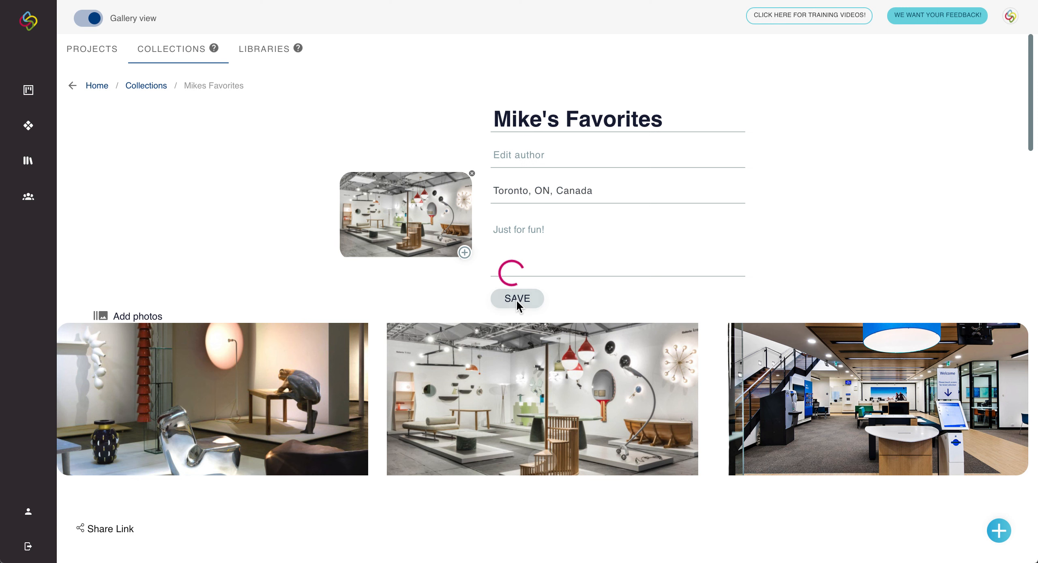
{"action": "left_click", "coordinate": [517, 297]}
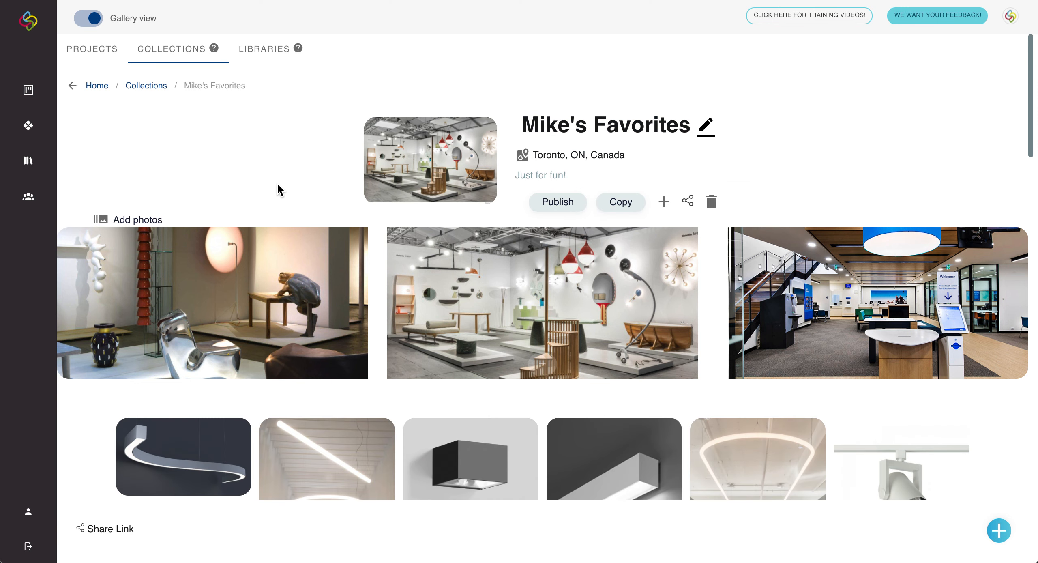
{"action": "scroll", "scroll_direction": "down", "scroll_amount": 3}
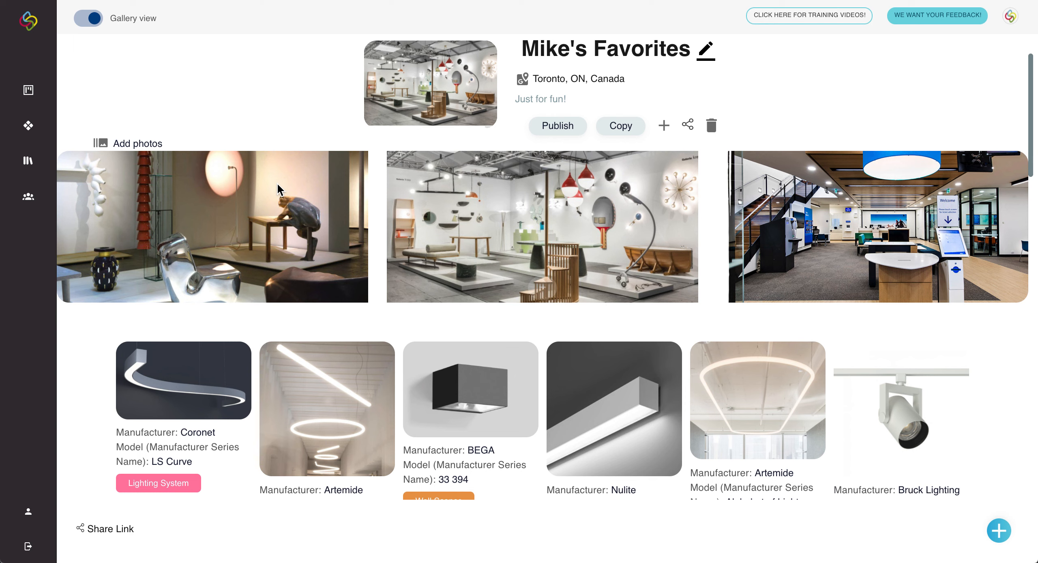
{"action": "scroll", "scroll_direction": "down", "scroll_amount": 3}
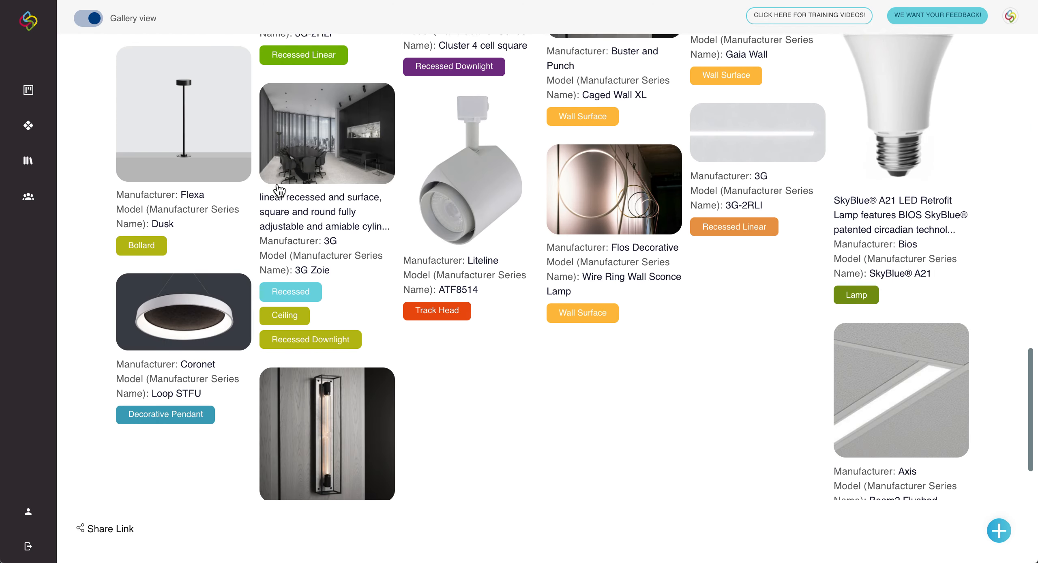
{"action": "scroll", "scroll_direction": "down", "scroll_amount": 3}
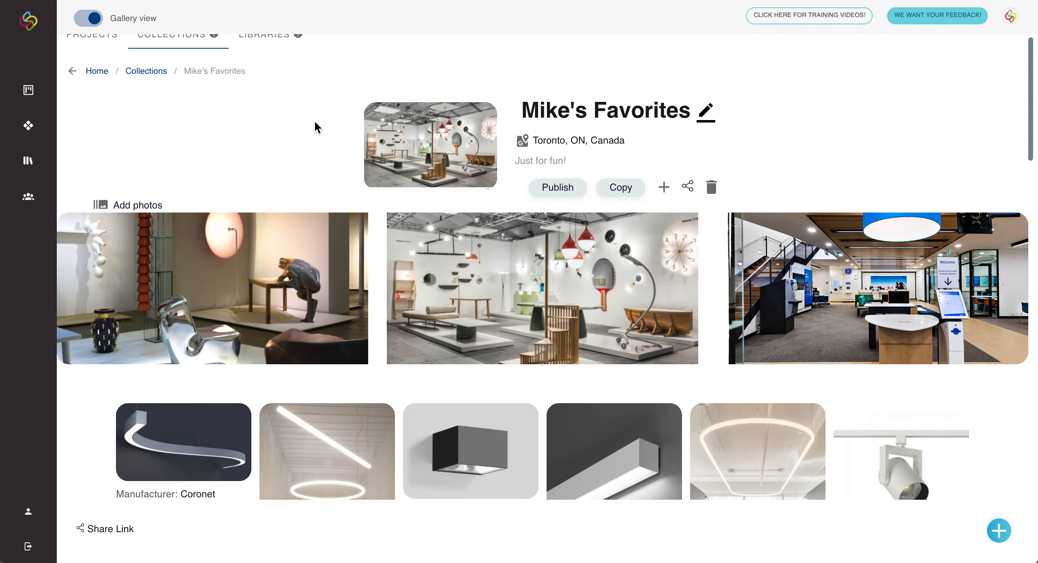
{"action": "mouse_move", "coordinate": [272, 133]}
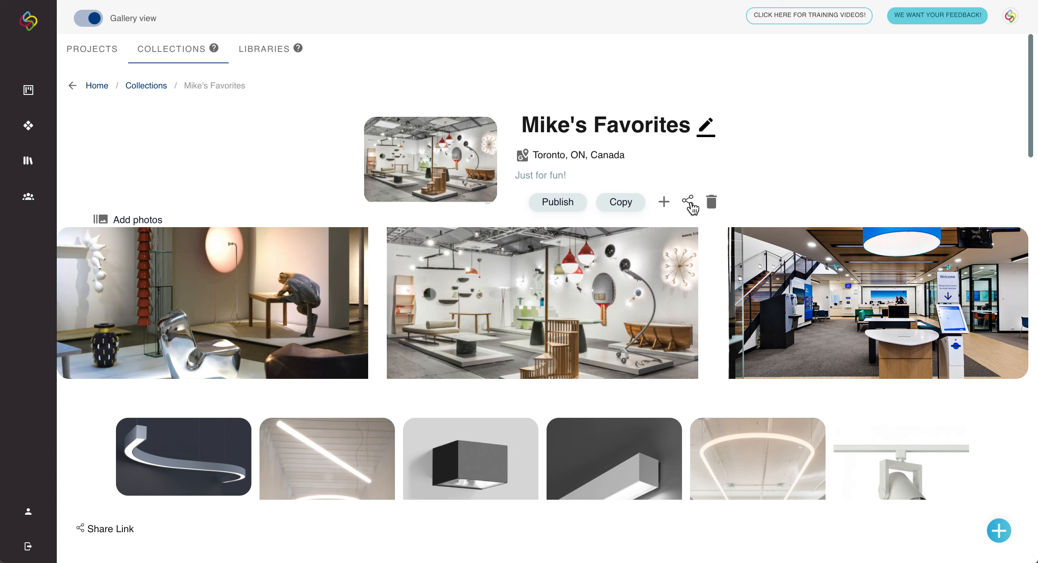
Invite the Sourcery group (mbis) to Mike's Favorites with the Creator role, then dismiss the sharing window.
{"action": "left_click", "coordinate": [688, 202]}
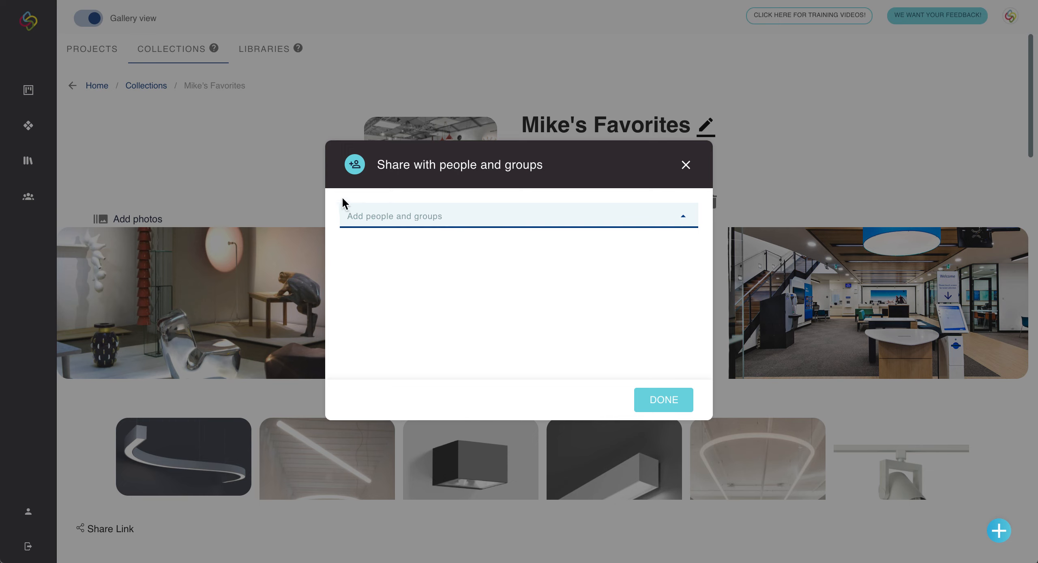
{"action": "mouse_move", "coordinate": [339, 200]}
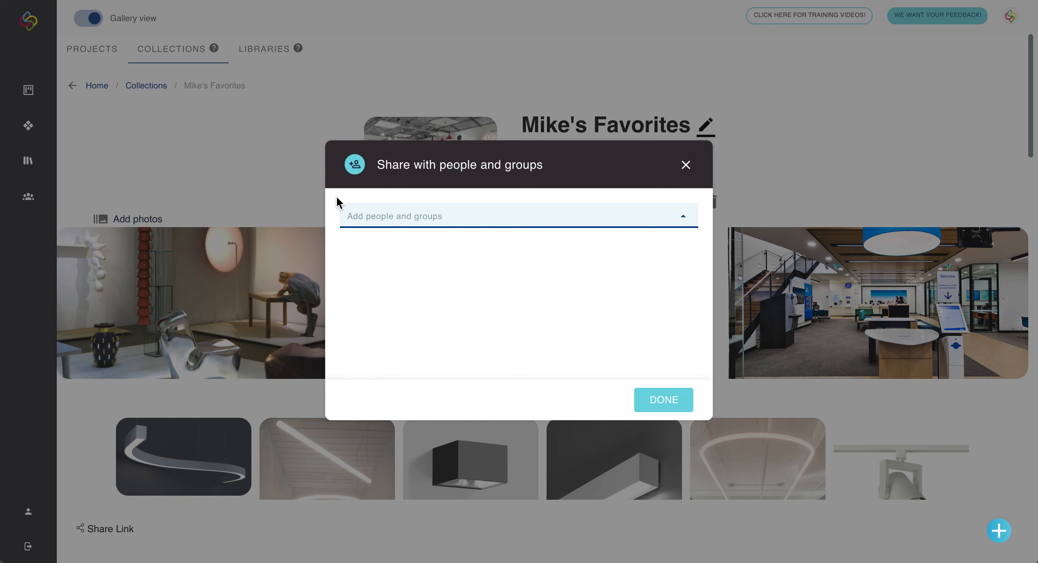
{"action": "mouse_move", "coordinate": [387, 293]}
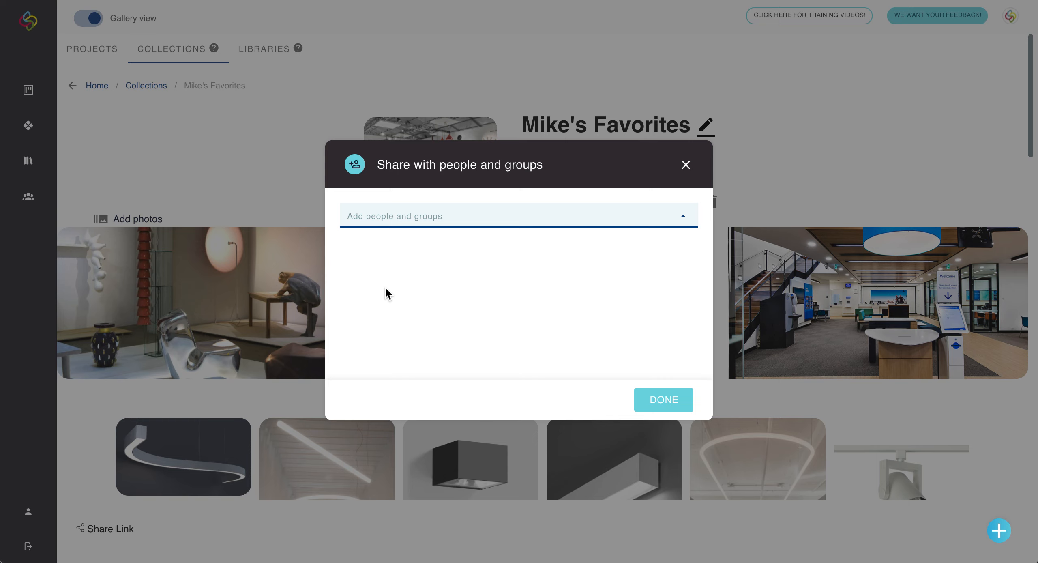
{"action": "type", "text": "mbis"}
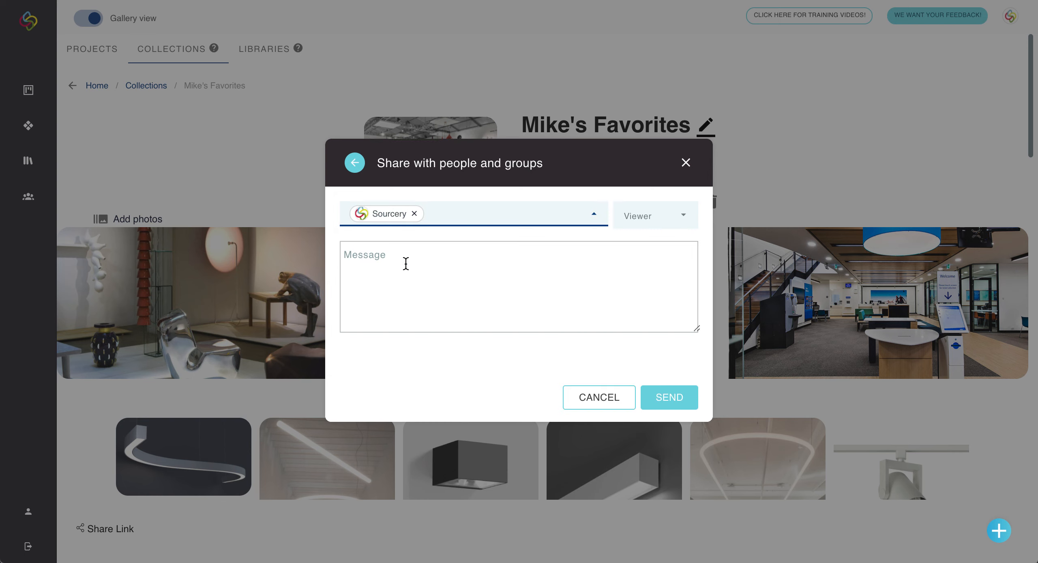
{"action": "left_click", "coordinate": [654, 215]}
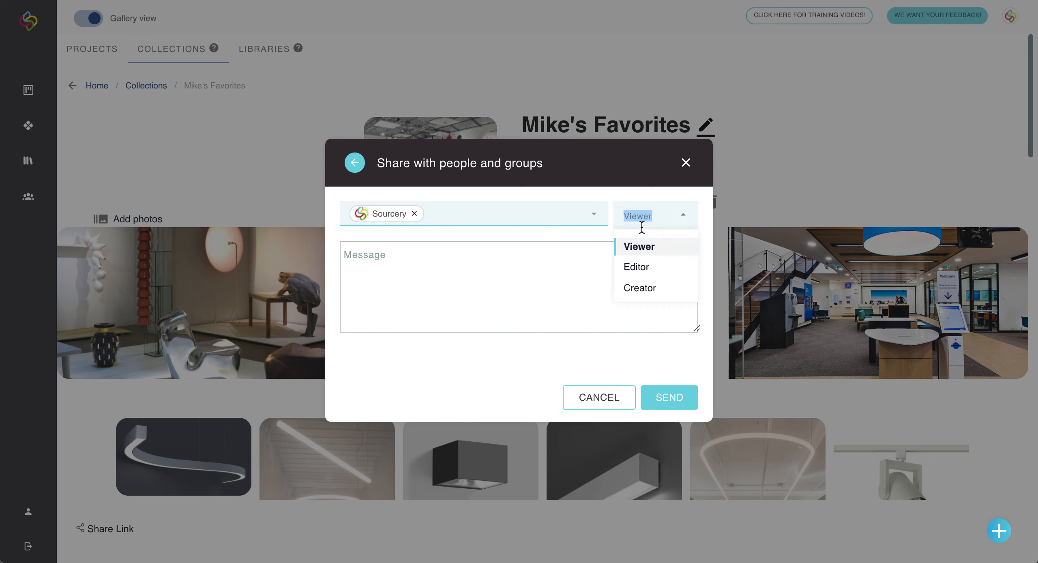
{"action": "mouse_move", "coordinate": [638, 247]}
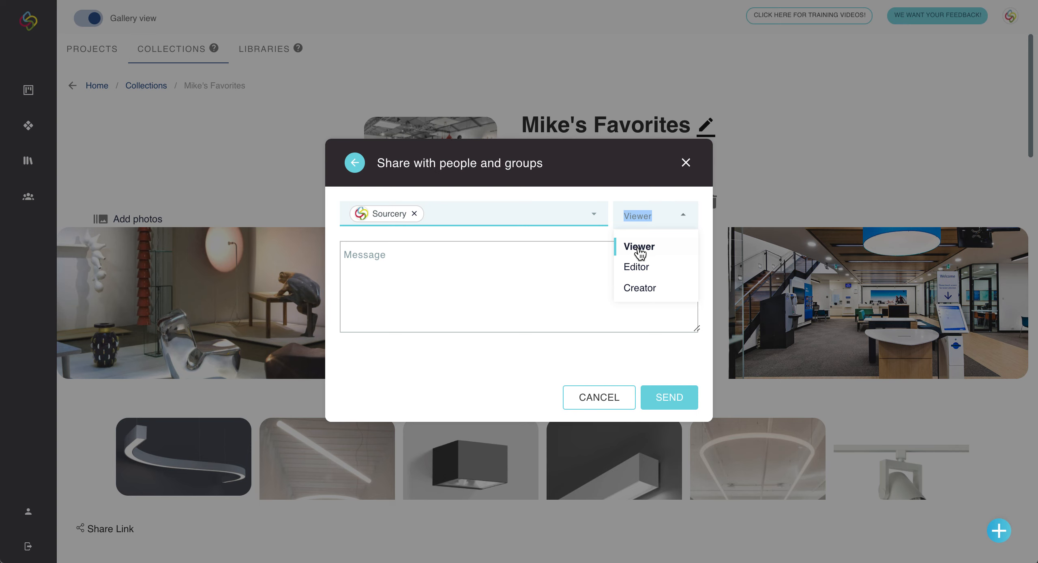
{"action": "mouse_move", "coordinate": [636, 270]}
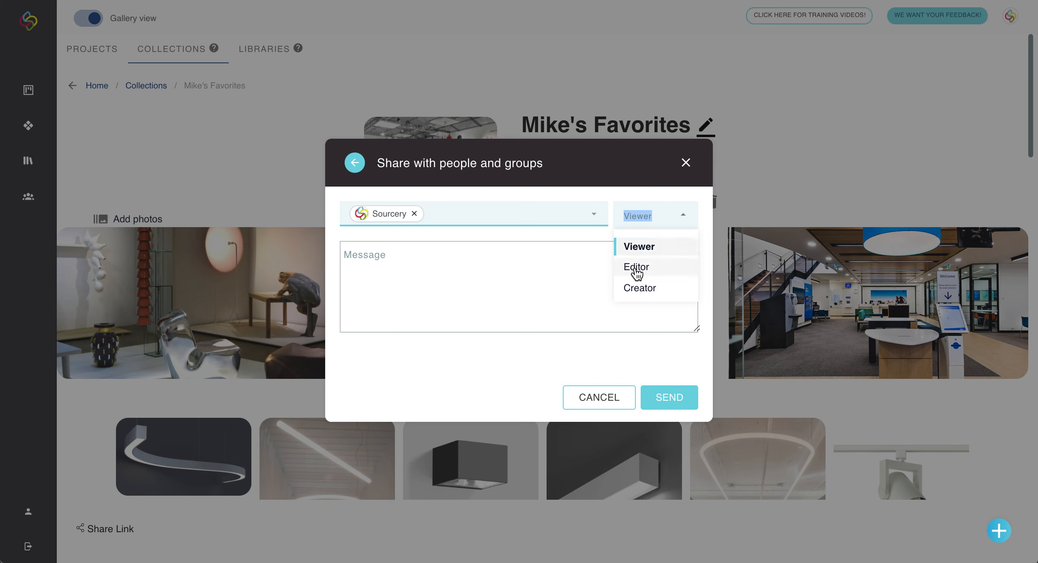
{"action": "mouse_move", "coordinate": [637, 291]}
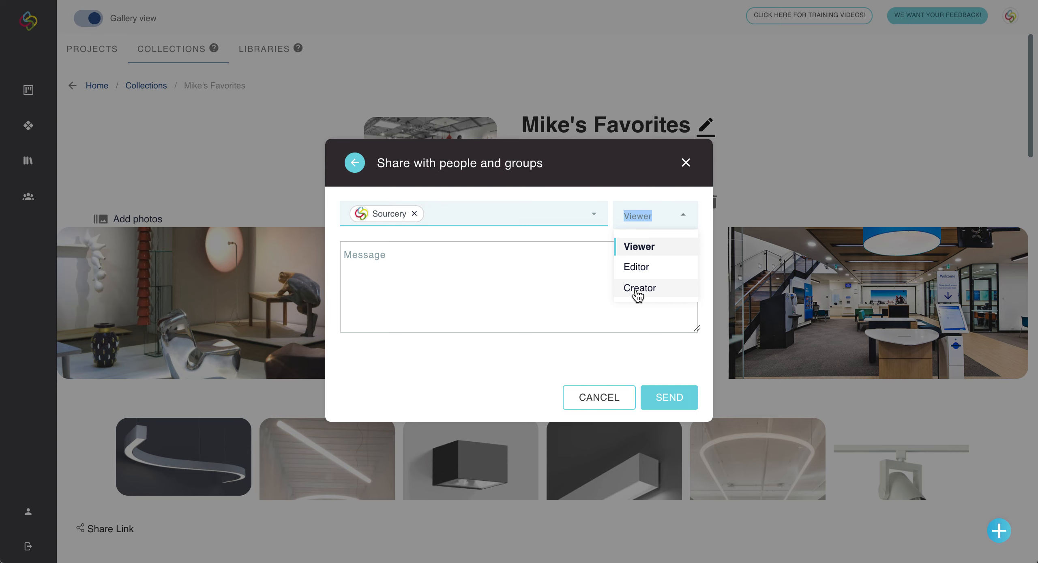
{"action": "left_click", "coordinate": [637, 245]}
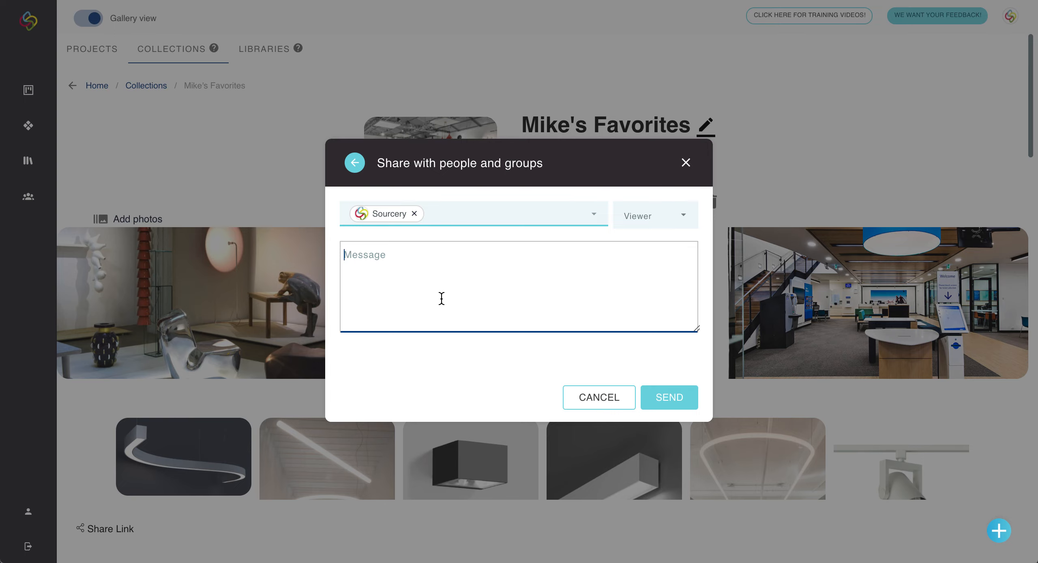
{"action": "mouse_move", "coordinate": [523, 365]}
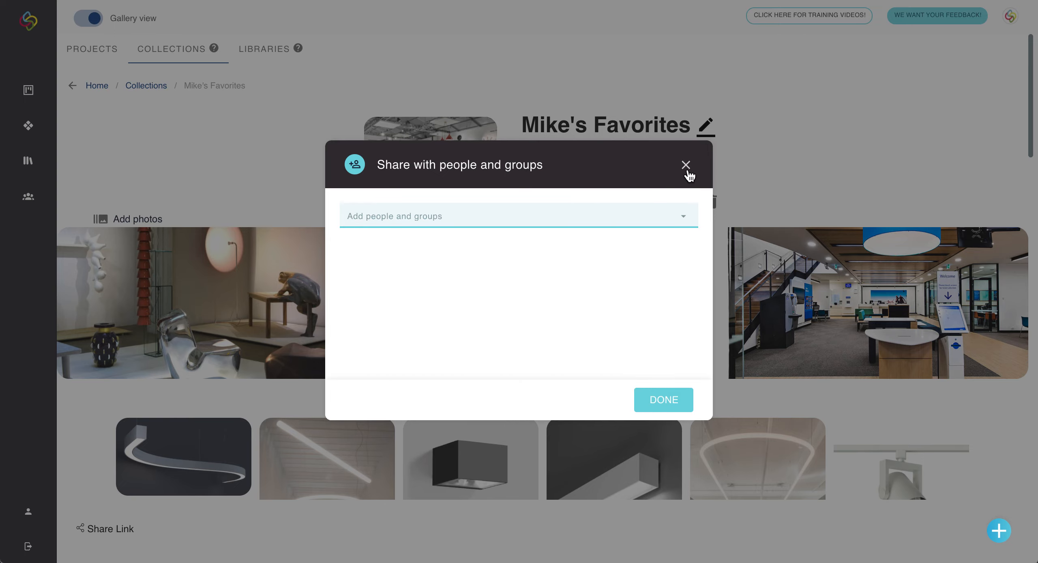
{"action": "left_click", "coordinate": [686, 164]}
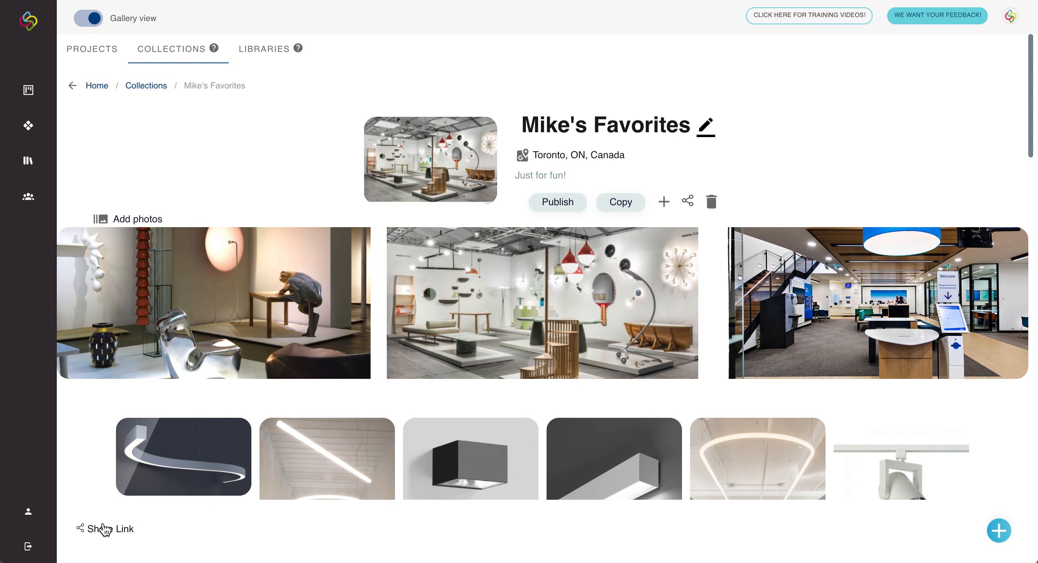
{"action": "mouse_move", "coordinate": [116, 536]}
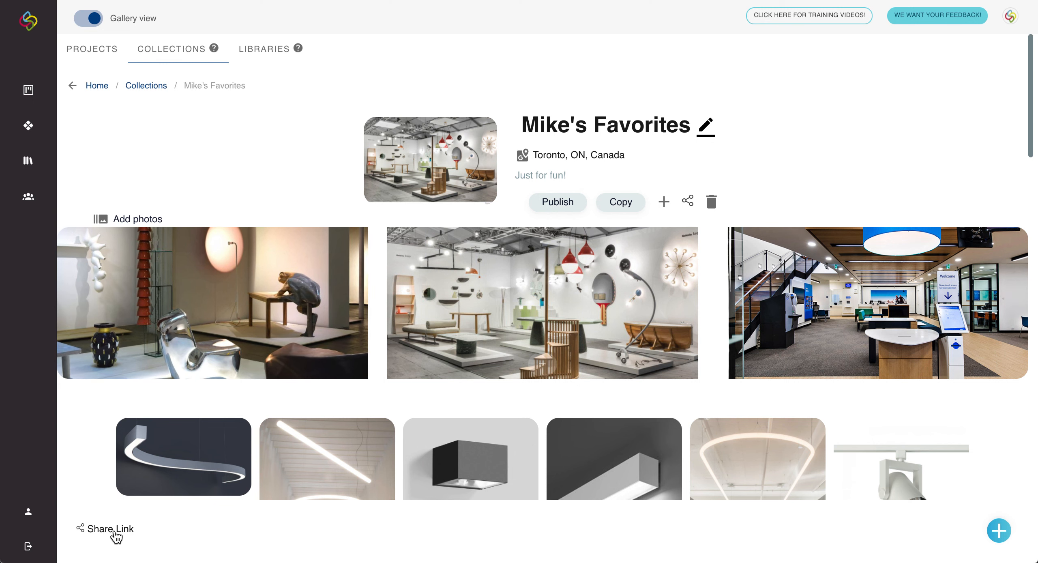
Generate a share link for Mike's Favorites from the Create Share Link window.
{"action": "left_click", "coordinate": [110, 529]}
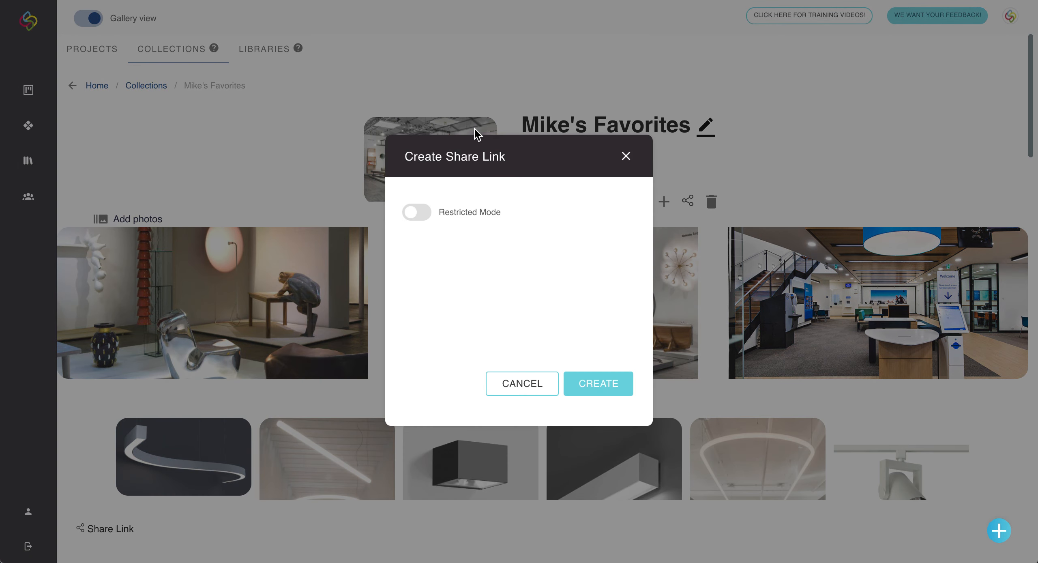
{"action": "left_click", "coordinate": [597, 383]}
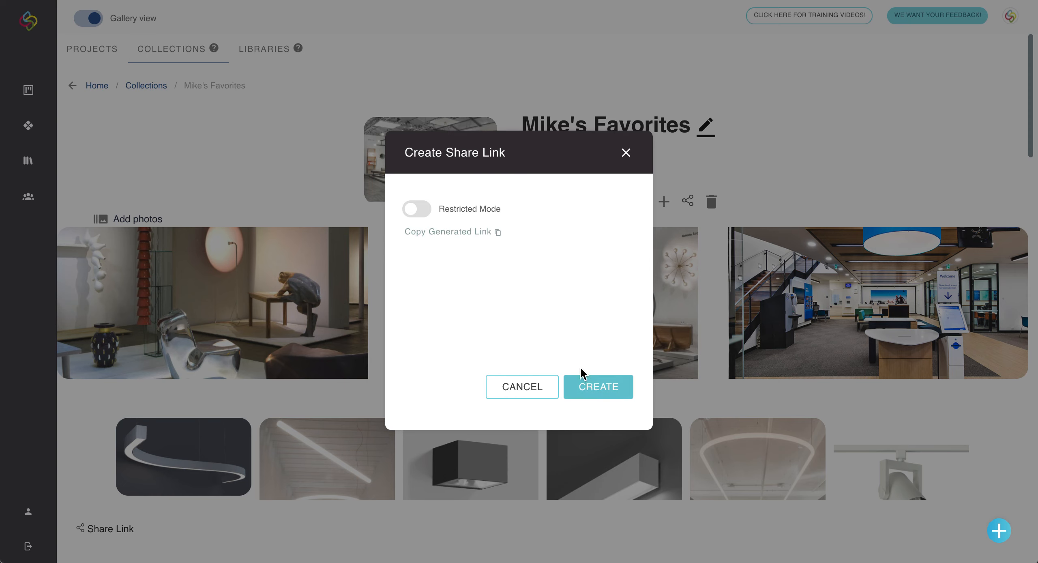
{"action": "mouse_move", "coordinate": [462, 239]}
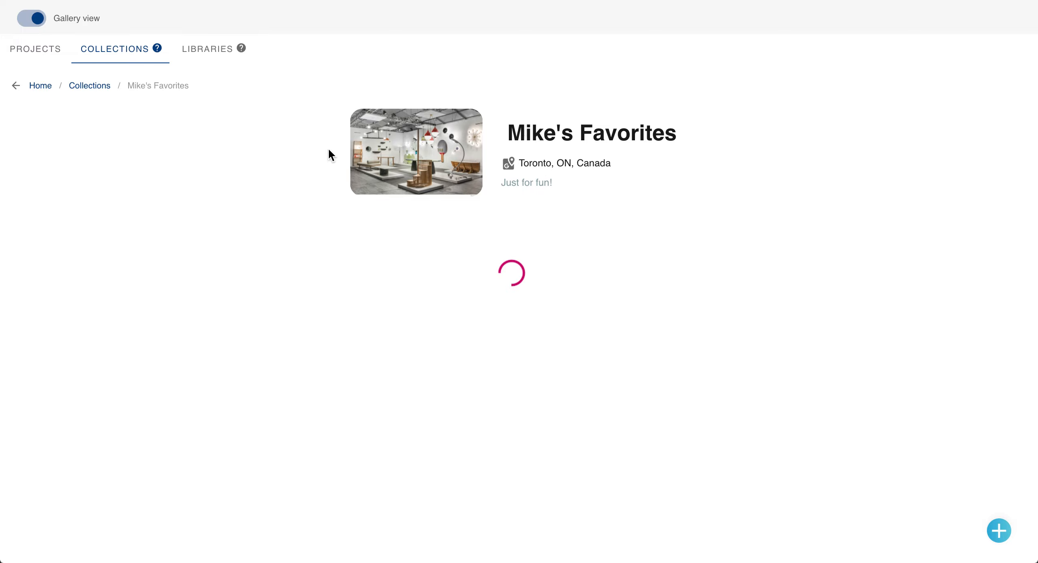
{"action": "mouse_move", "coordinate": [877, 138]}
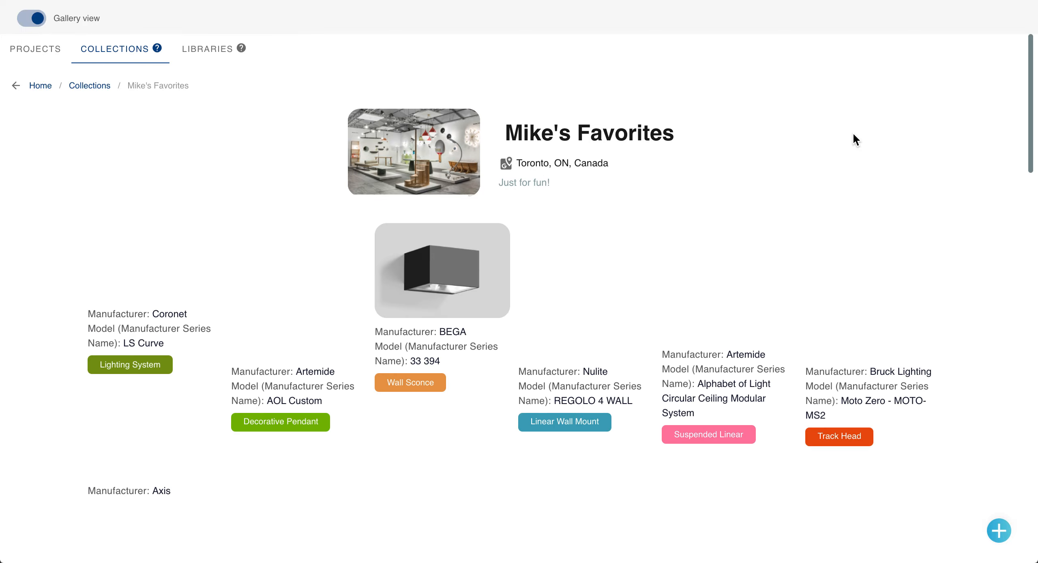
{"action": "mouse_move", "coordinate": [216, 246]}
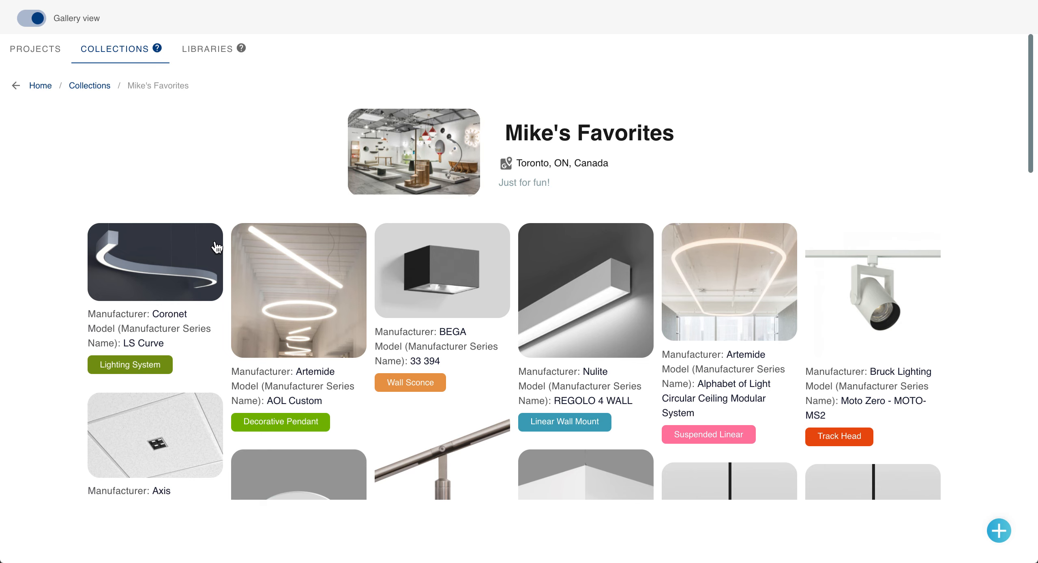
Via the share link, view the LS Curve image and its product details, then browse the rest of the shared grid.
{"action": "left_click", "coordinate": [155, 261]}
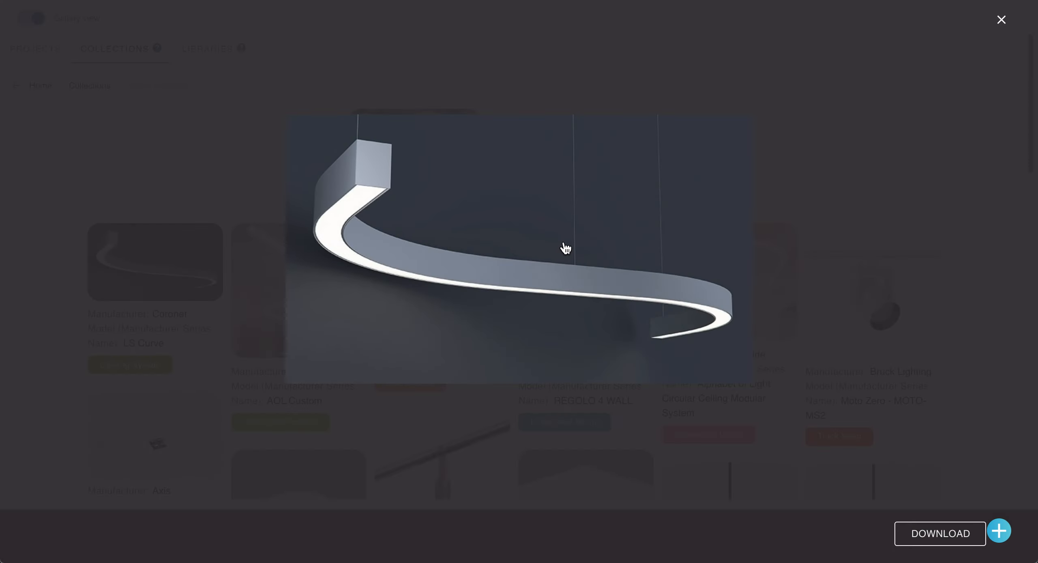
{"action": "left_click", "coordinate": [1000, 19]}
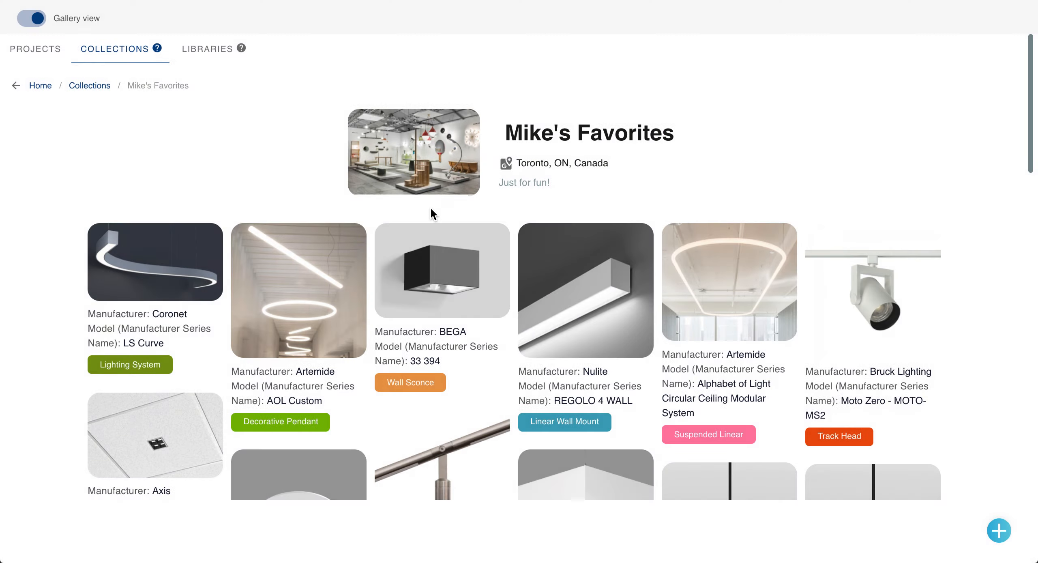
{"action": "left_click", "coordinate": [155, 262]}
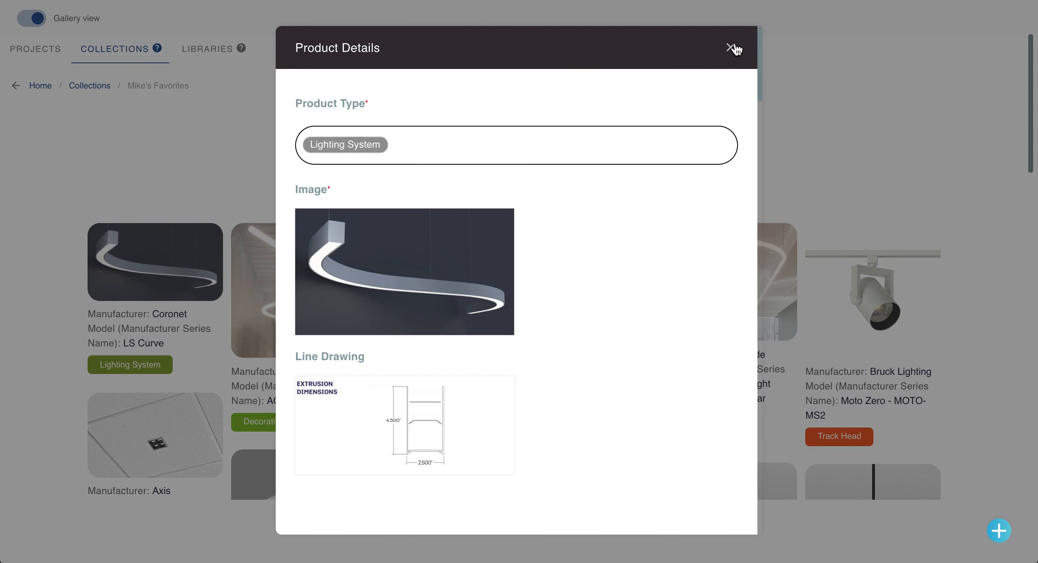
{"action": "left_click", "coordinate": [733, 49]}
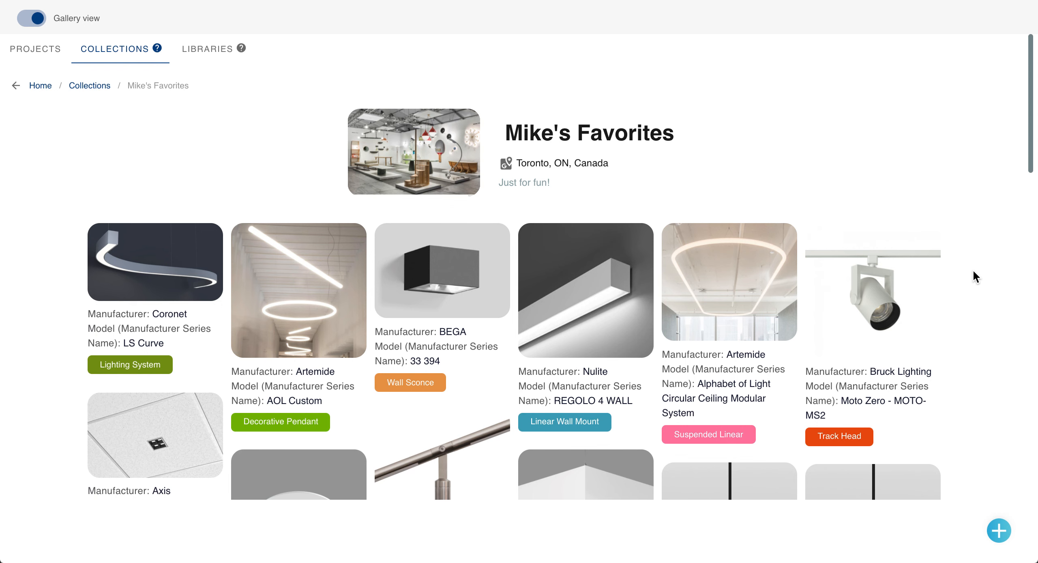
{"action": "scroll", "scroll_direction": "down", "scroll_amount": 3}
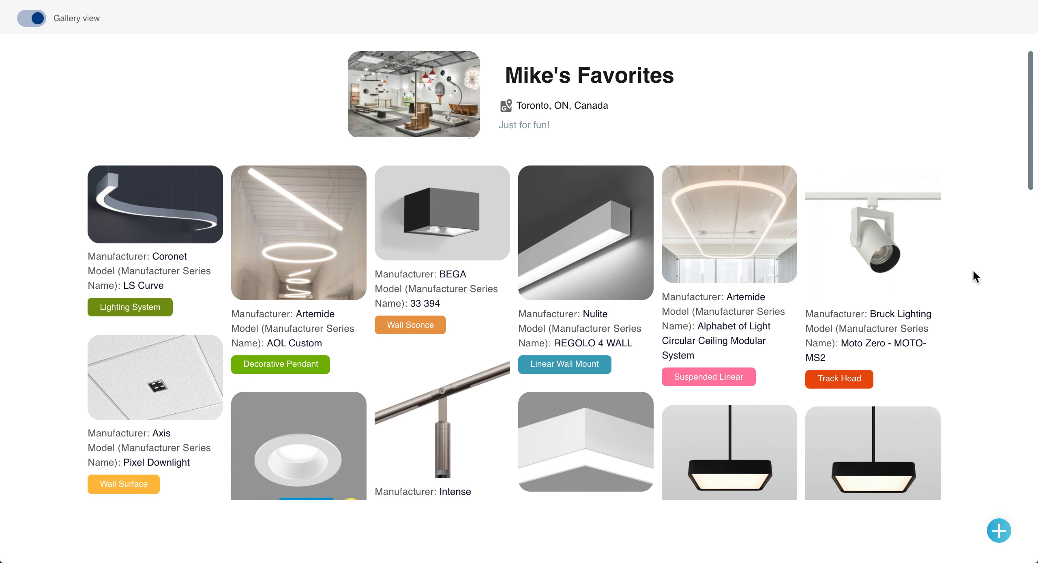
{"action": "scroll", "scroll_direction": "down", "scroll_amount": 3}
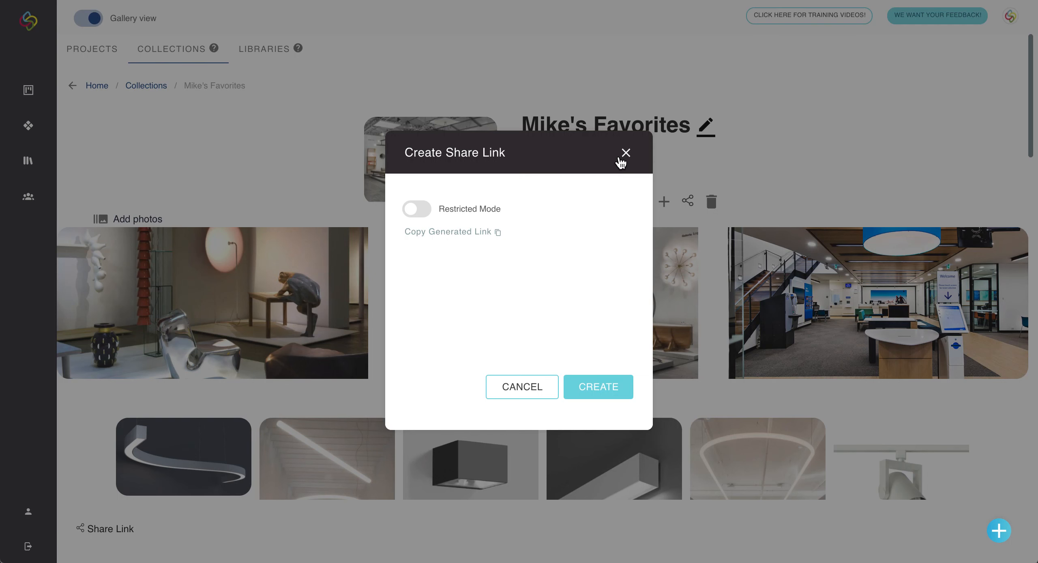
Close the Create Share Link window to return to the Mike's Favorites collection page.
{"action": "left_click", "coordinate": [624, 153]}
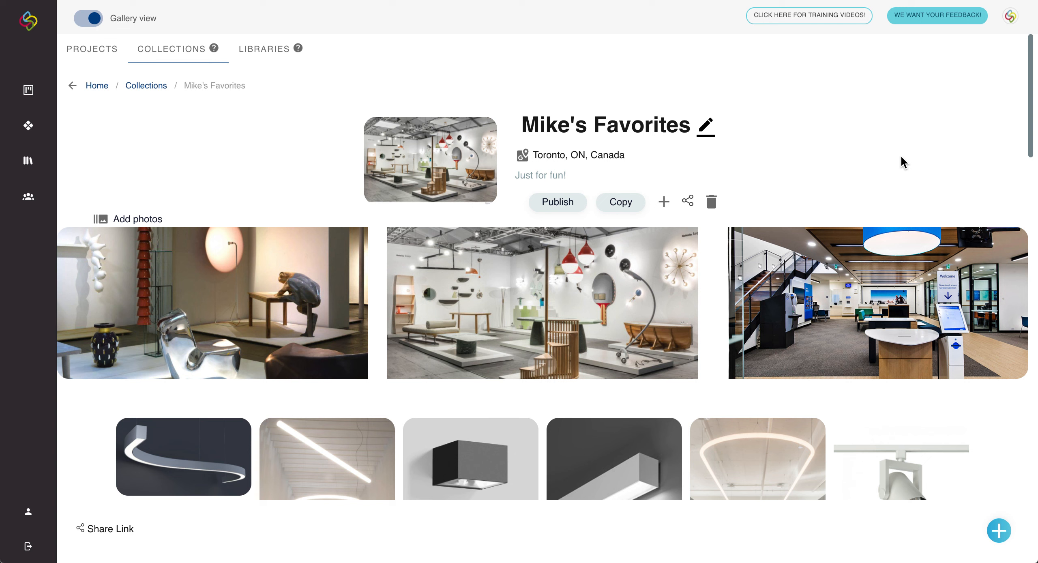
{"action": "mouse_move", "coordinate": [862, 159]}
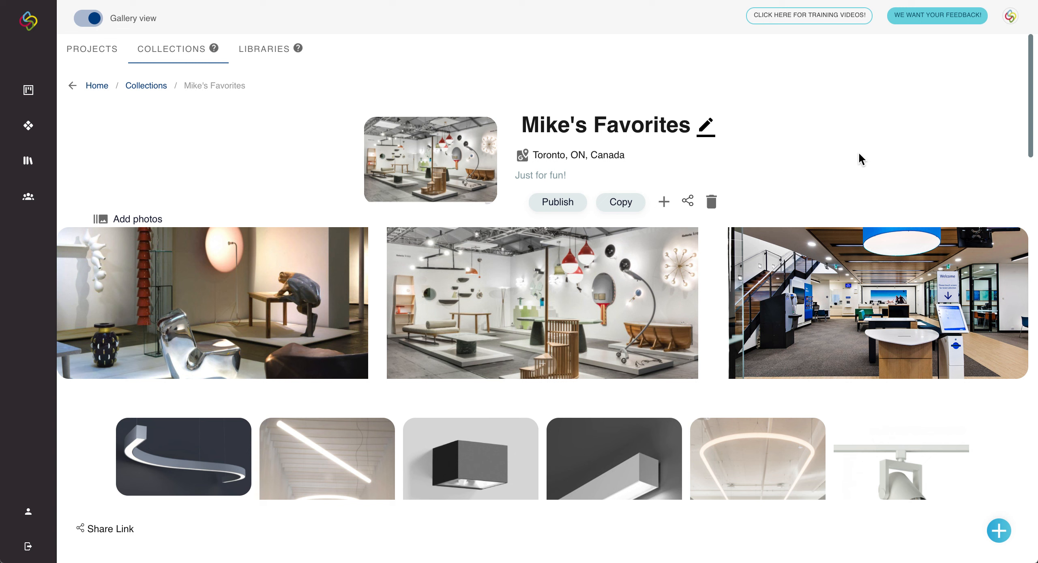
{"action": "mouse_move", "coordinate": [584, 86]}
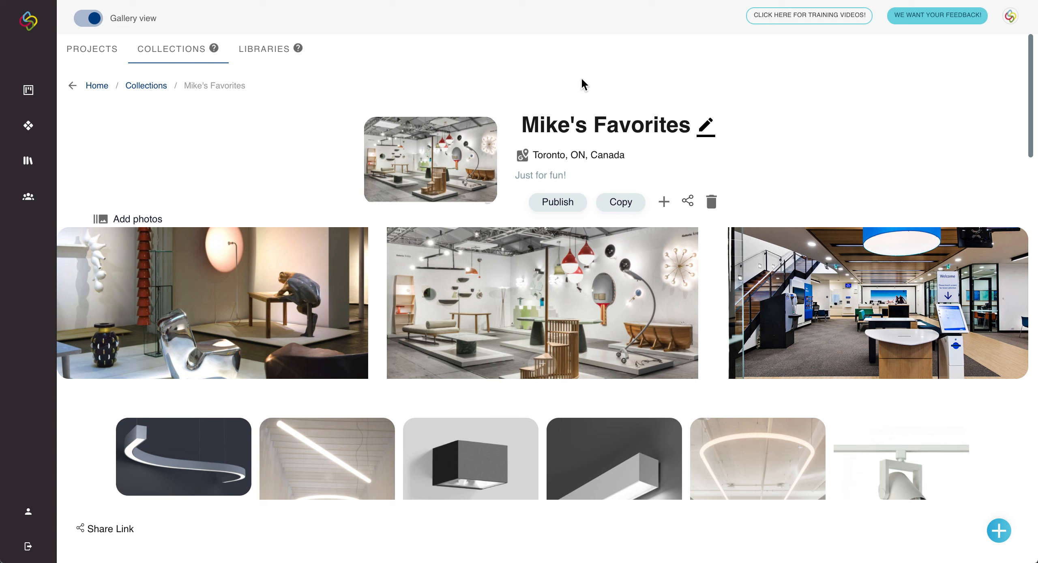
{"action": "mouse_move", "coordinate": [312, 174]}
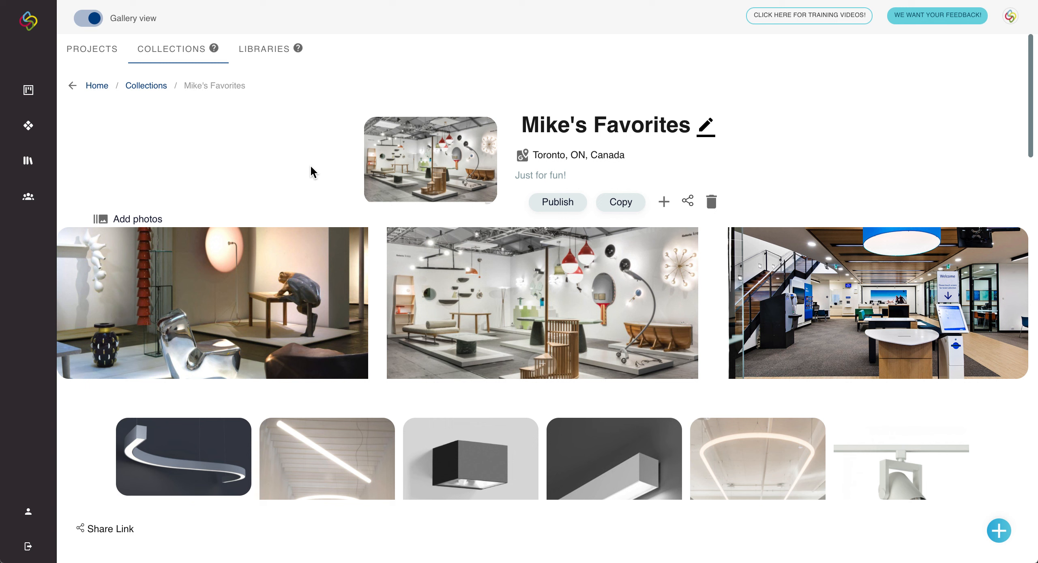
{"action": "mouse_move", "coordinate": [557, 215]}
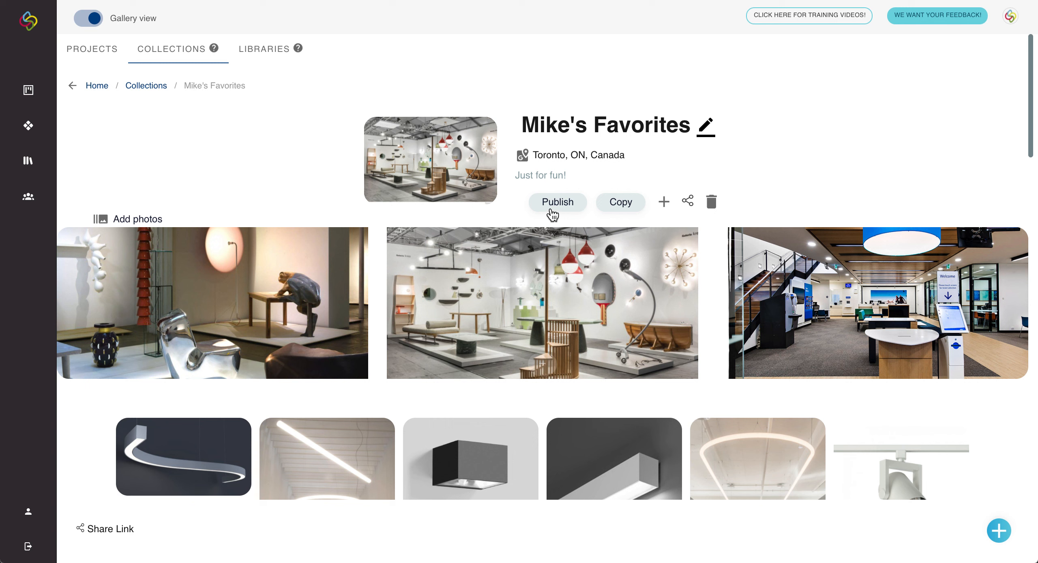
Publish Mike's Favorites to the Community Library alongside Lumenwerx and other community collections.
{"action": "left_click", "coordinate": [557, 202]}
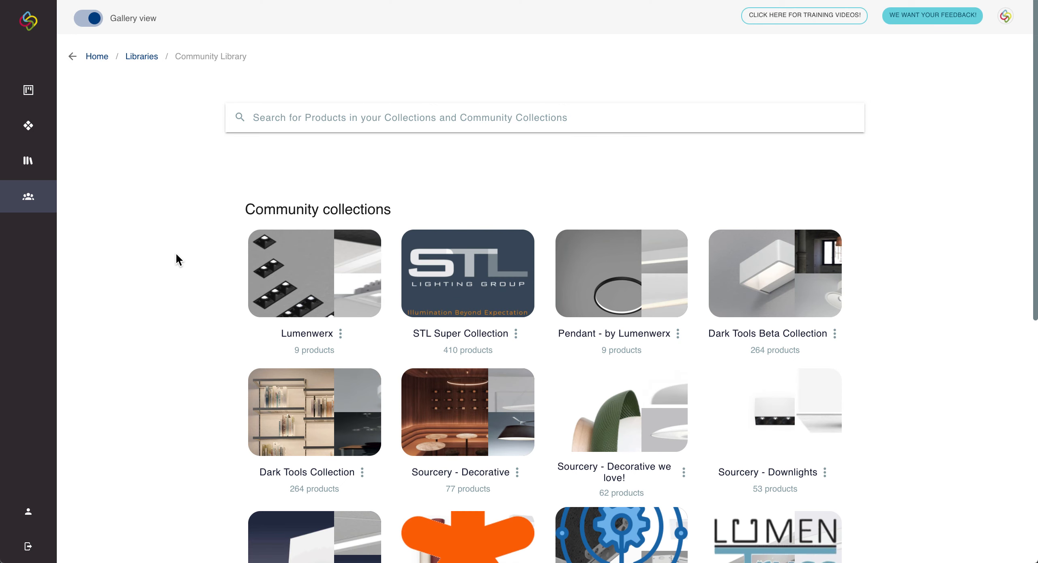
{"action": "scroll", "scroll_direction": "down", "scroll_amount": 3}
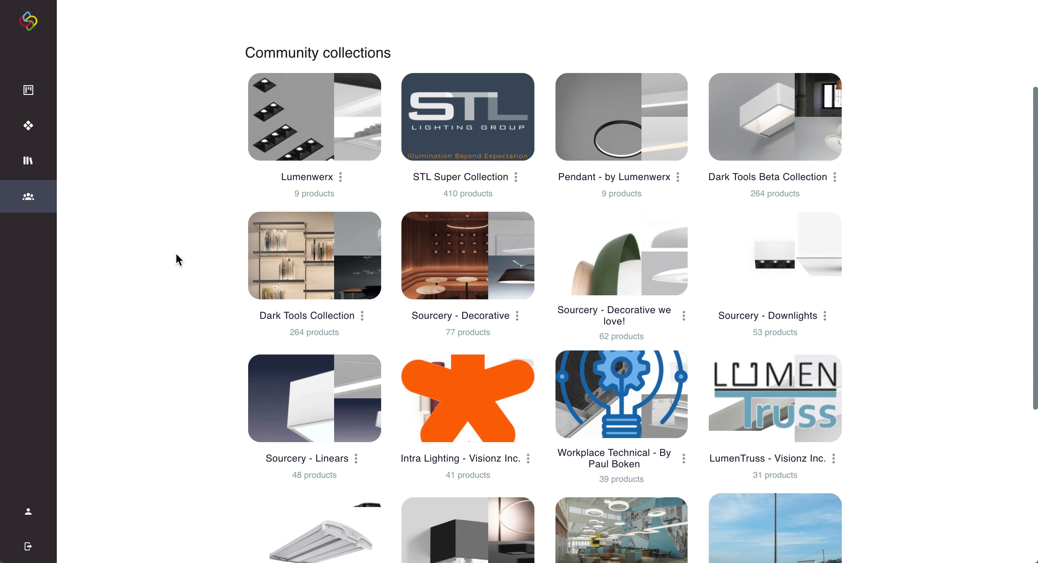
{"action": "scroll", "scroll_direction": "down", "scroll_amount": 3}
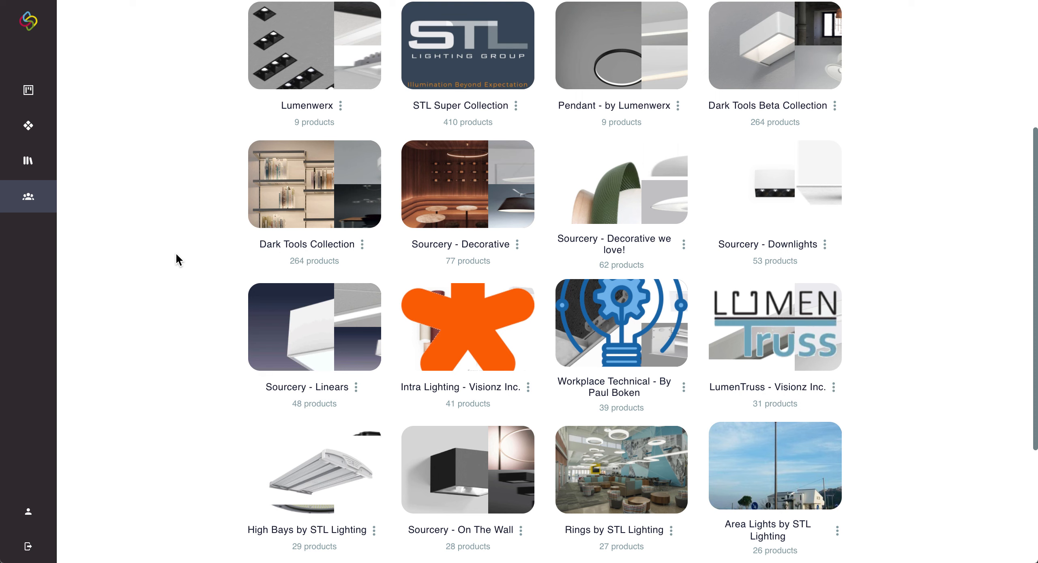
{"action": "scroll", "scroll_direction": "up", "scroll_amount": 3}
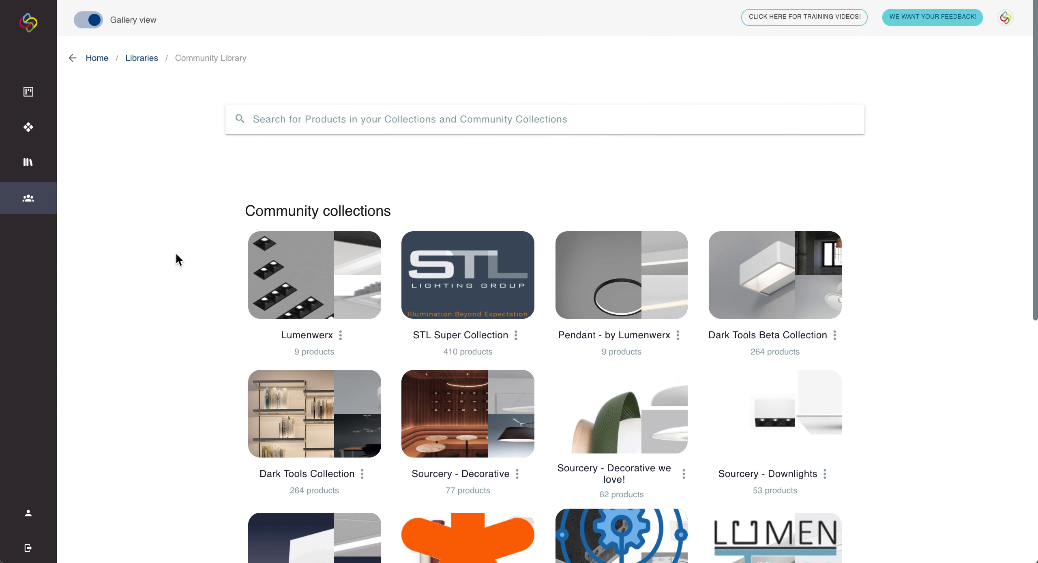